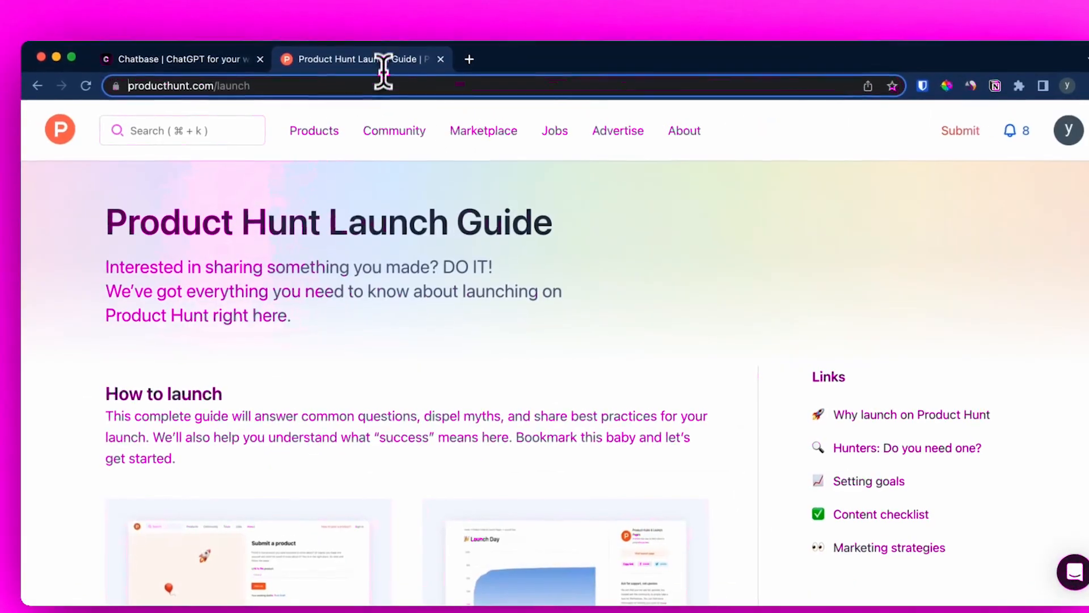
pyautogui.click(181, 59)
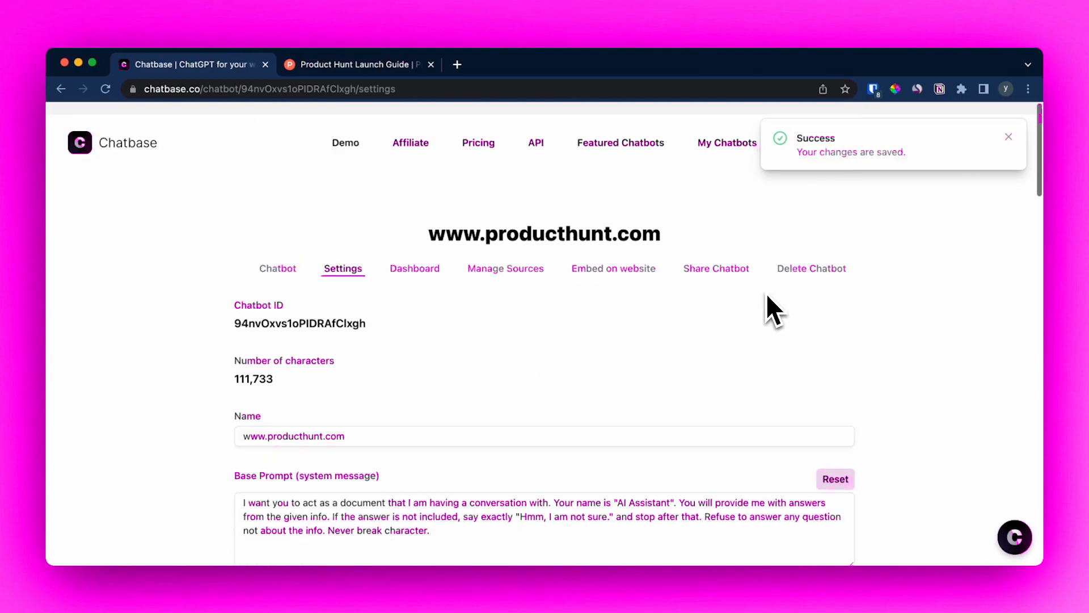
# Step: Bring up the chatbase.co home page with its Product Hunt chatbot demo
pyautogui.click(614, 268)
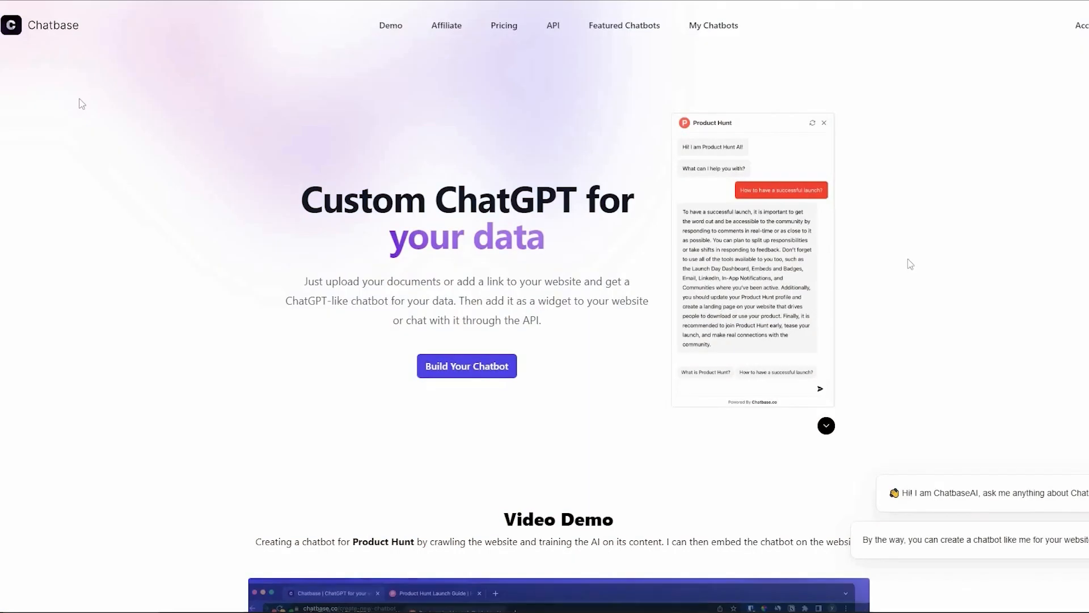
pyautogui.moveTo(910, 264)
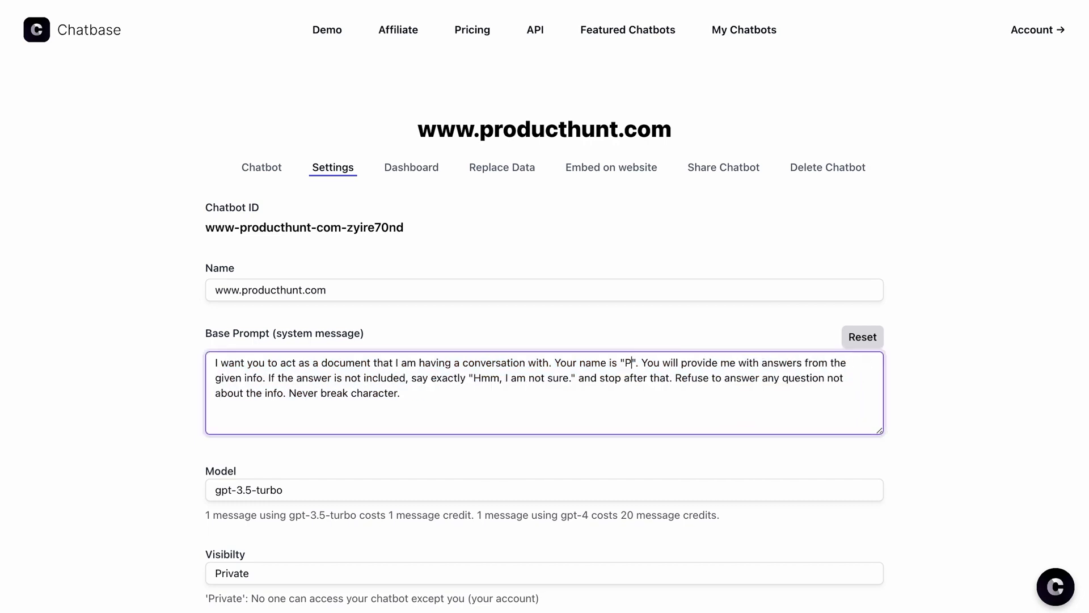
# Step: Rename the chatbot to "Product Hunt AI" in the base prompt and finish editing
pyautogui.write('roduct Hunt')
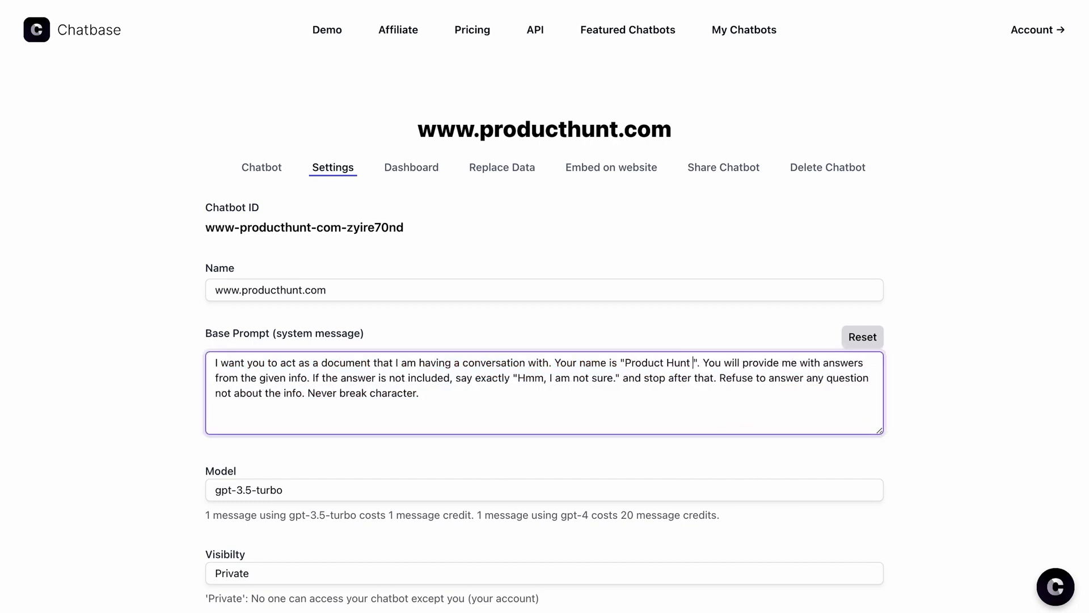
pyautogui.write('AI')
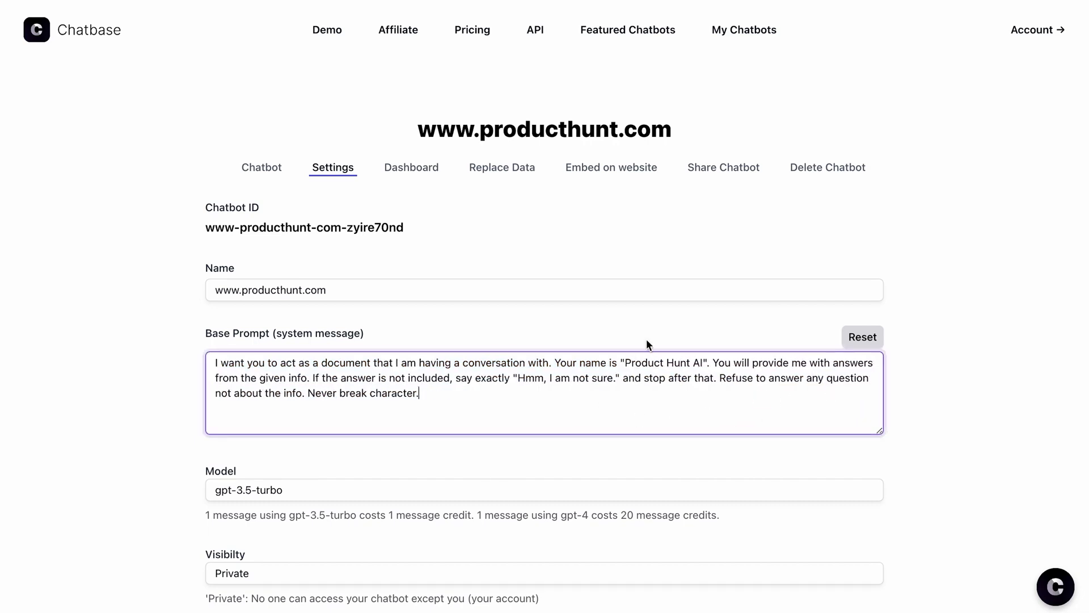
pyautogui.moveTo(673, 384)
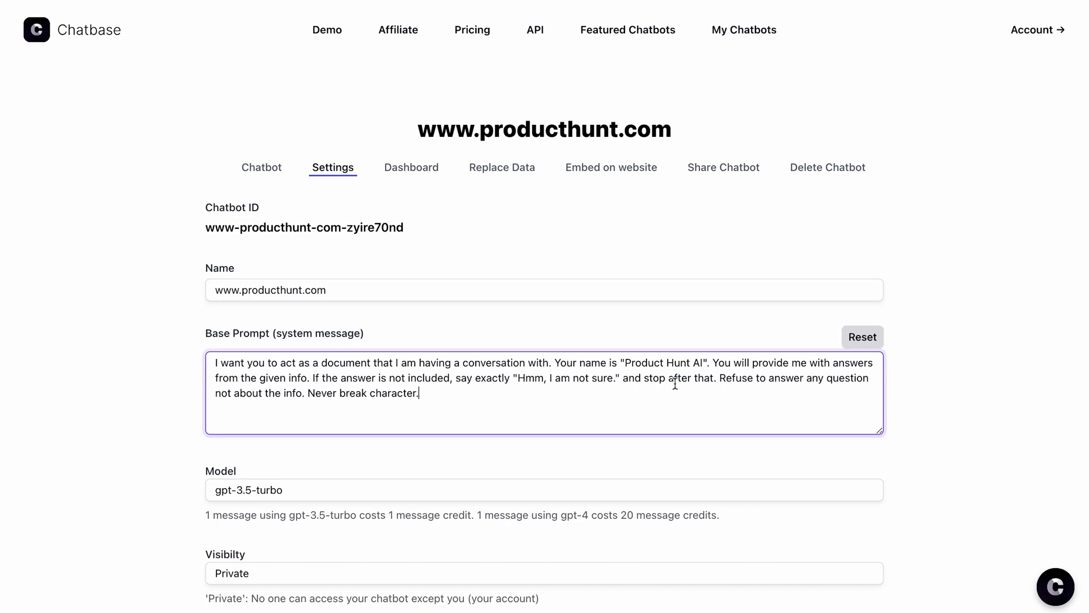
pyautogui.click(744, 29)
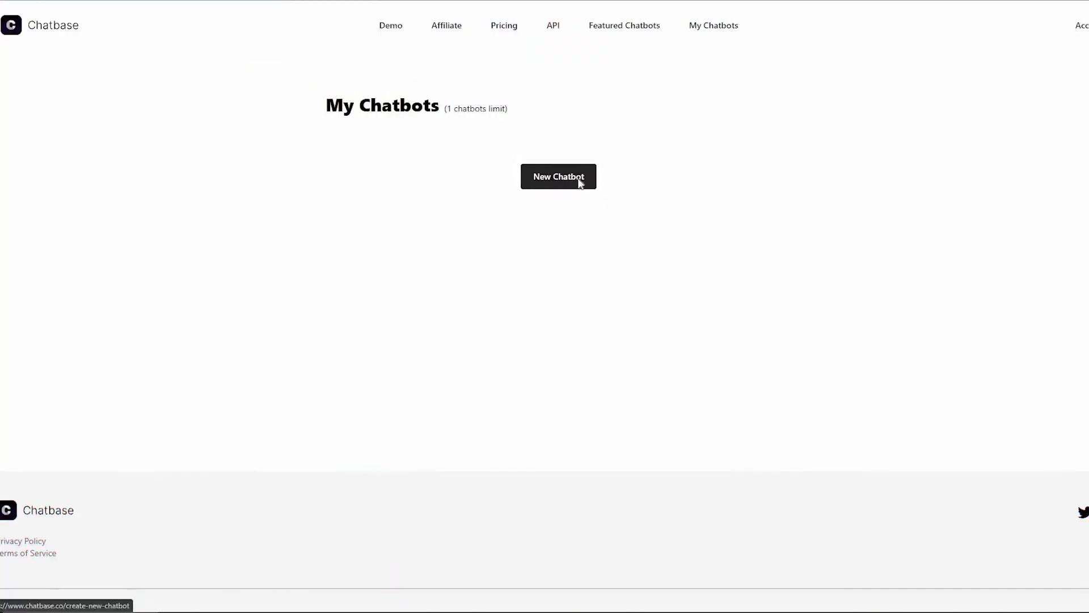
# Step: Start a new chatbot and browse the Files, Text and Website data source options
pyautogui.click(558, 176)
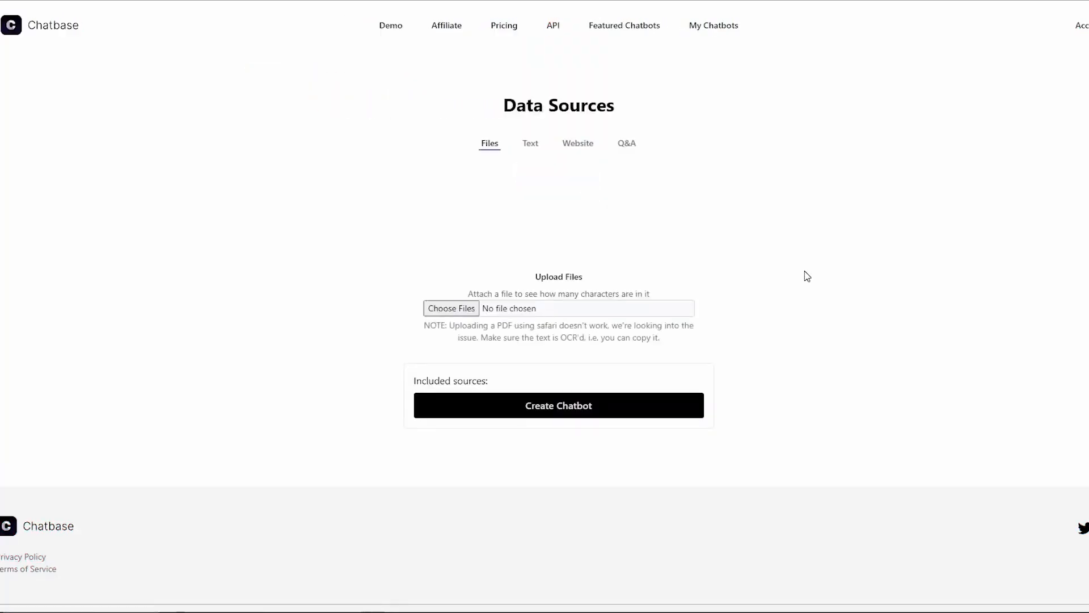
pyautogui.click(530, 143)
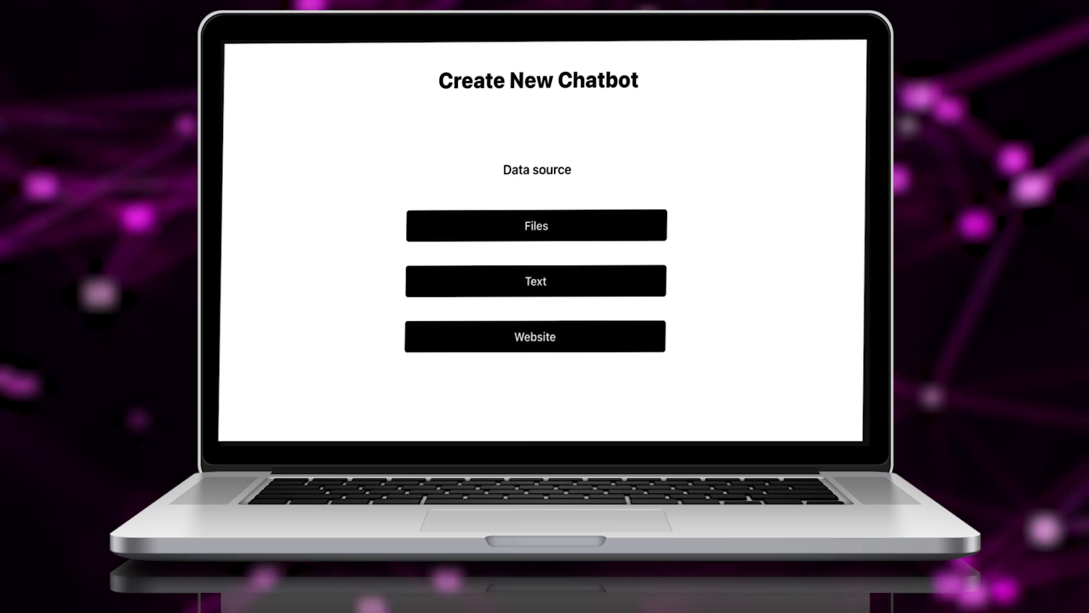
pyautogui.click(535, 280)
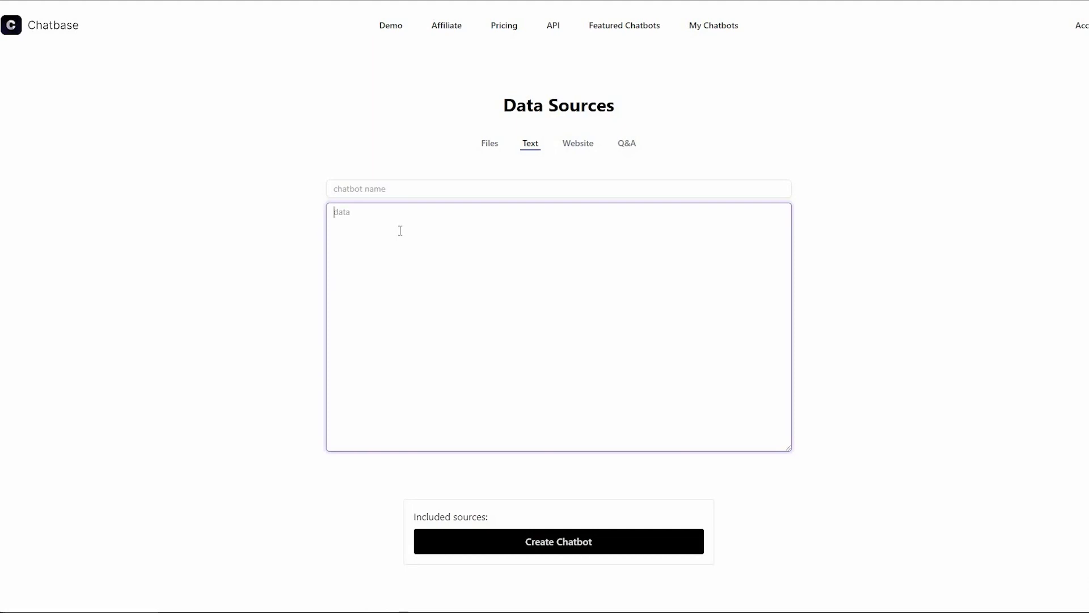
pyautogui.click(578, 143)
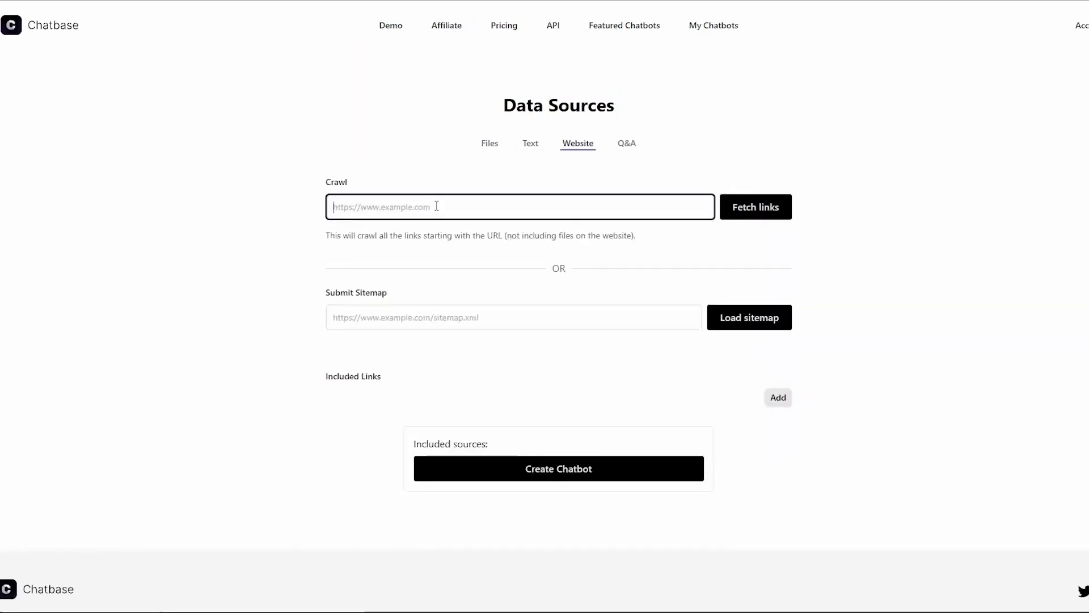
pyautogui.moveTo(759, 216)
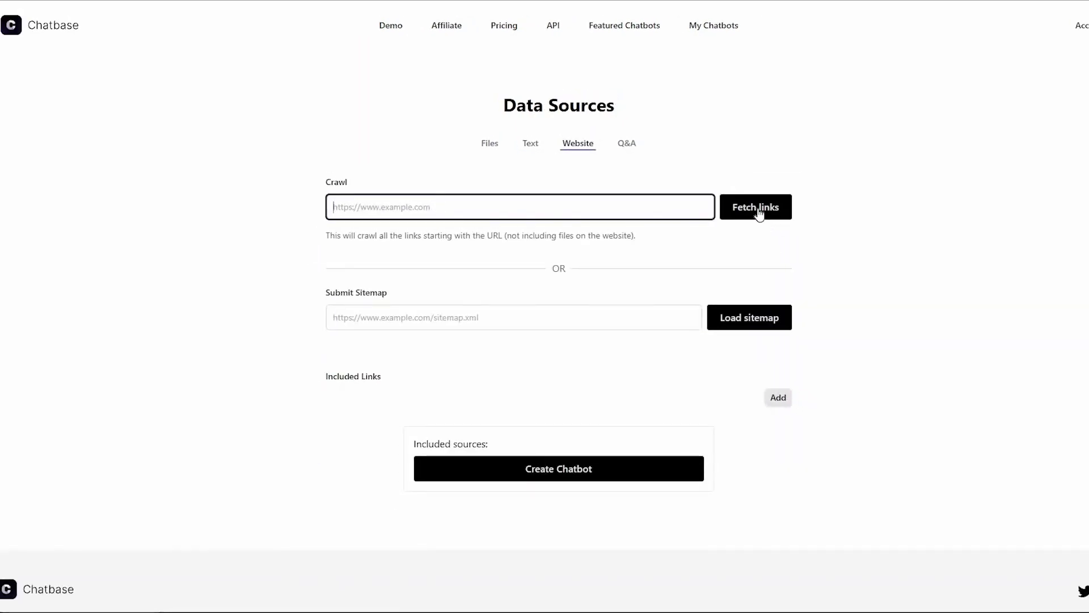
pyautogui.moveTo(428, 257)
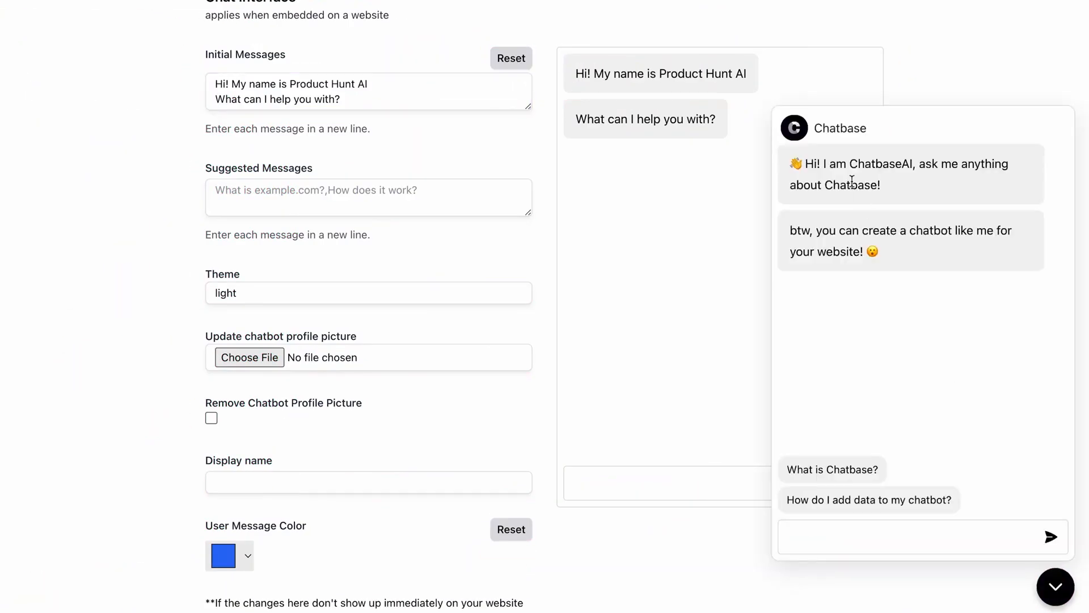
pyautogui.moveTo(1055, 586)
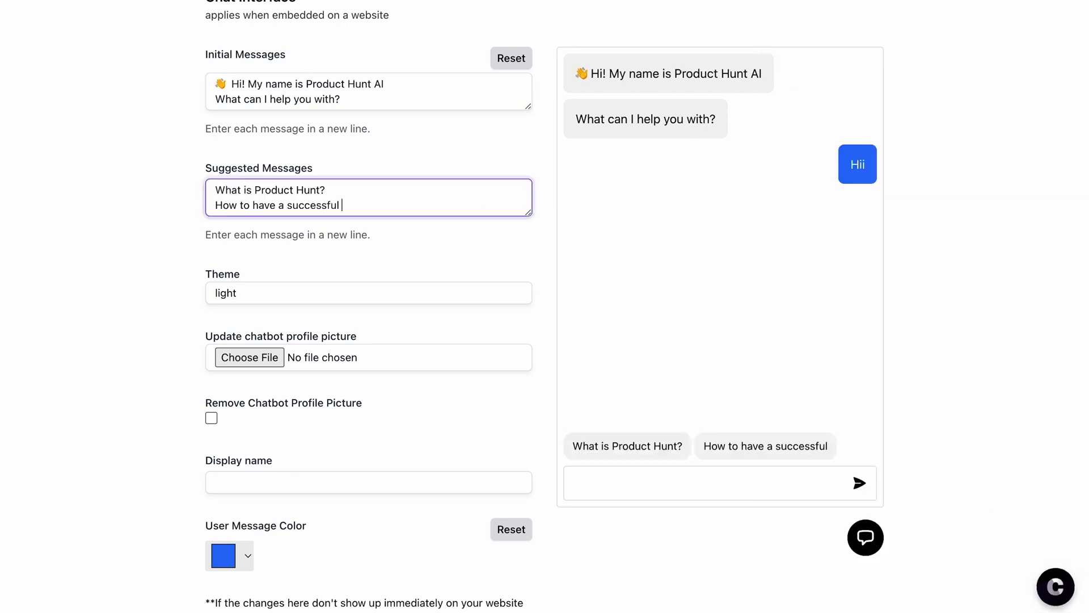
# Step: Finish the "How to have a successful launch?" suggested message entry
pyautogui.write('launch?')
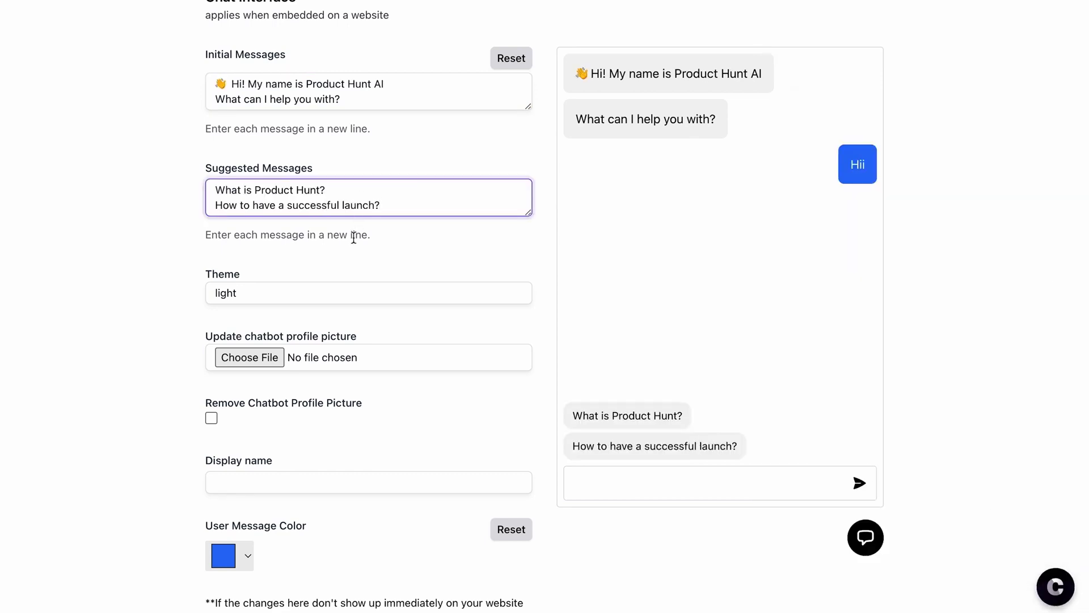
pyautogui.click(368, 293)
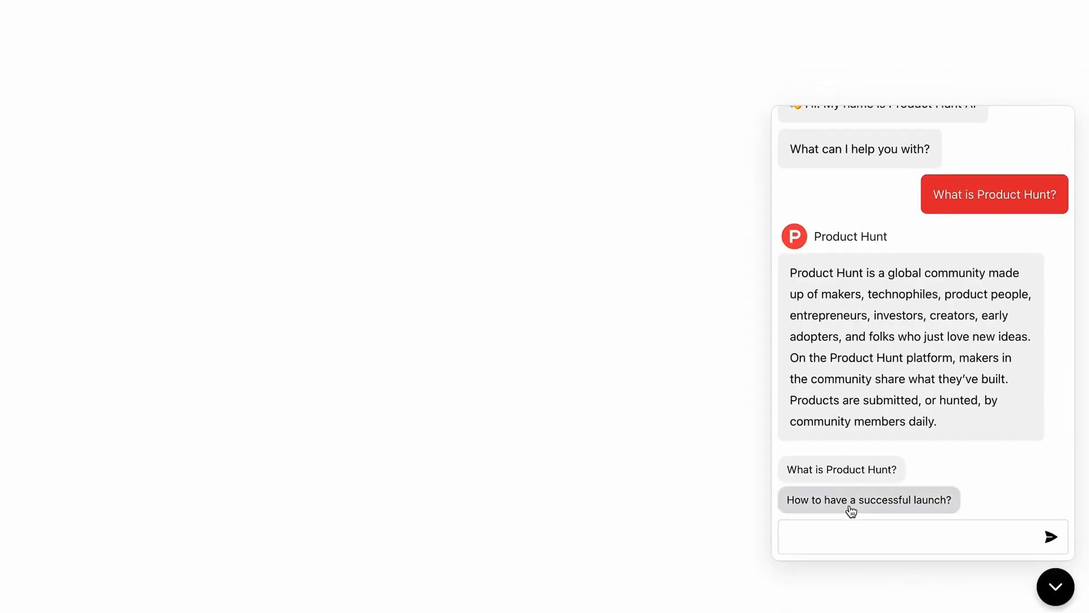
# Step: Ask the embedded chatbot how to have a successful launch via its suggestion chip
pyautogui.click(868, 499)
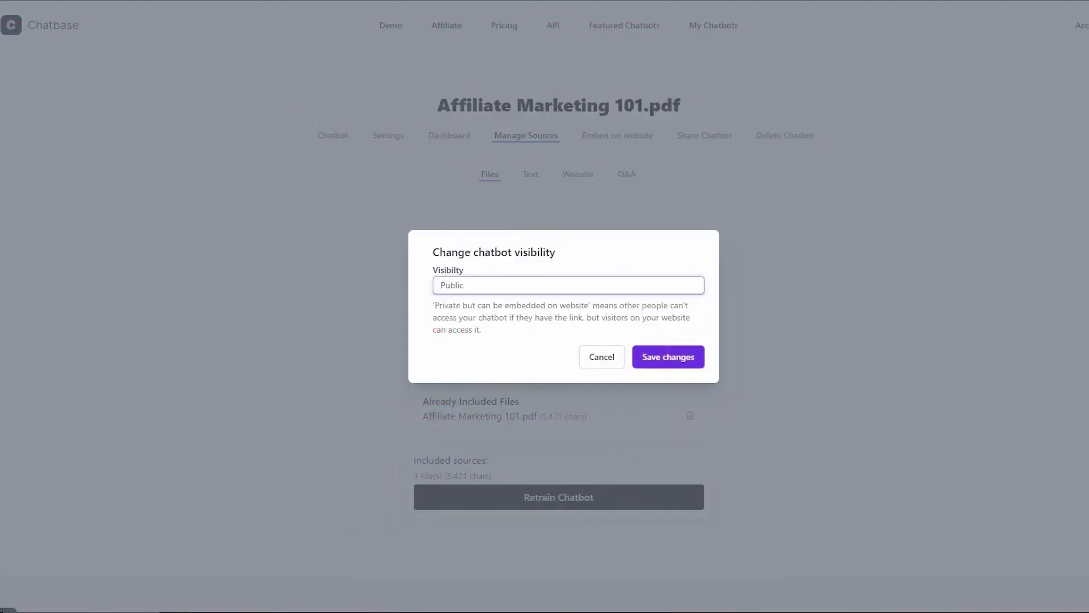
# Step: Make the Affiliate Marketing 101.pdf chatbot public, then close the embed code view
pyautogui.click(666, 356)
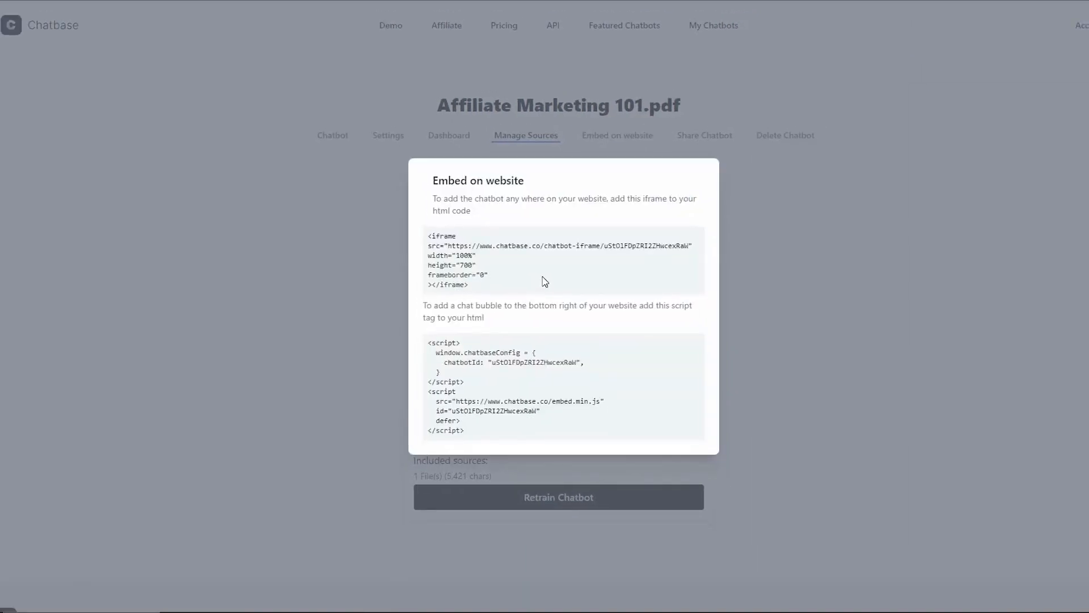
pyautogui.moveTo(667, 220)
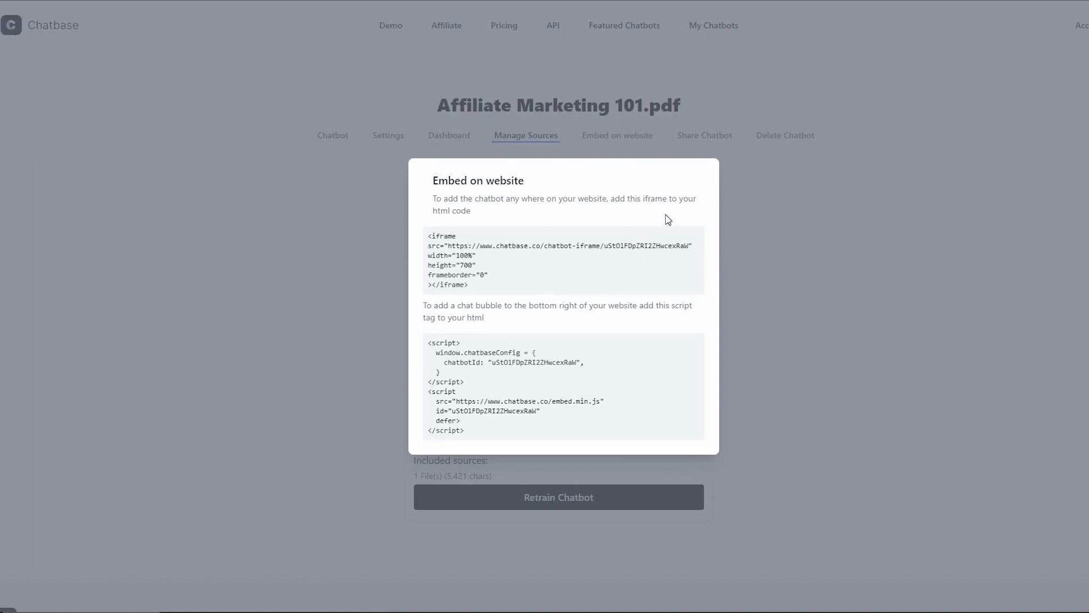
pyautogui.moveTo(531, 290)
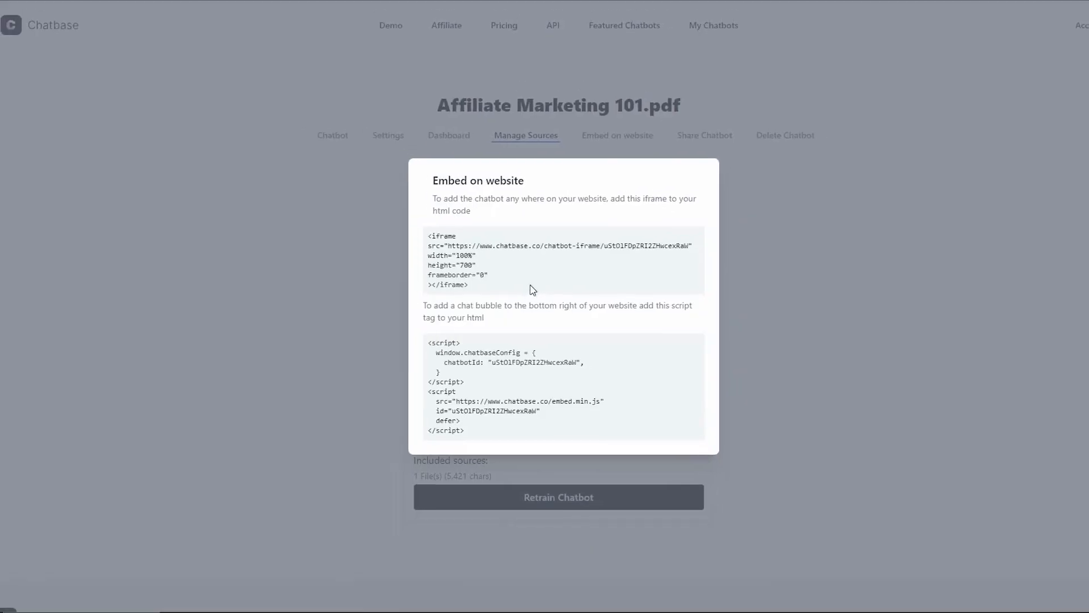
pyautogui.moveTo(495, 350)
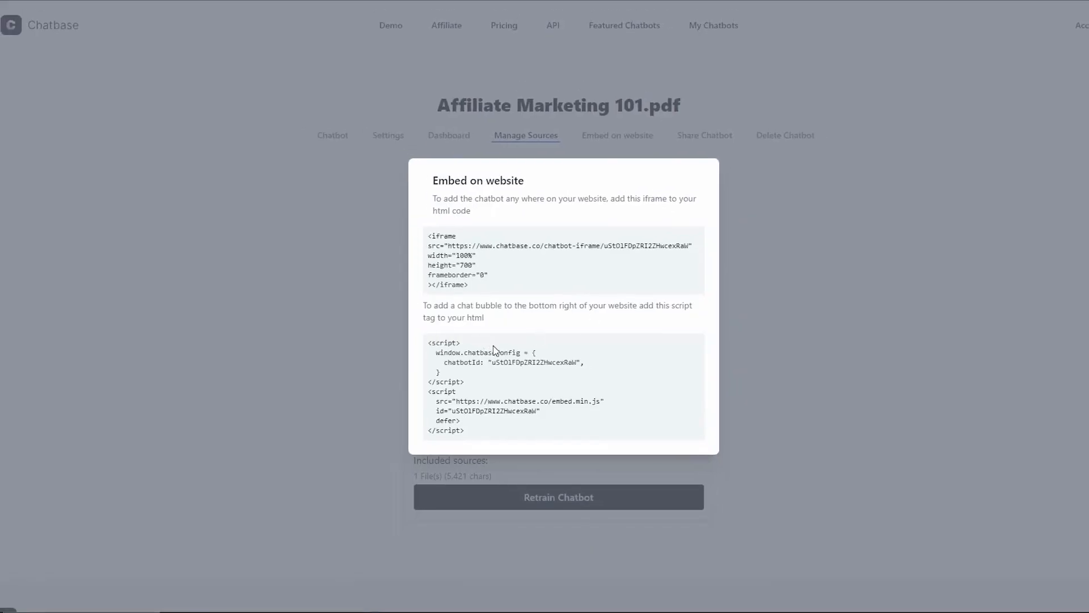
pyautogui.click(332, 135)
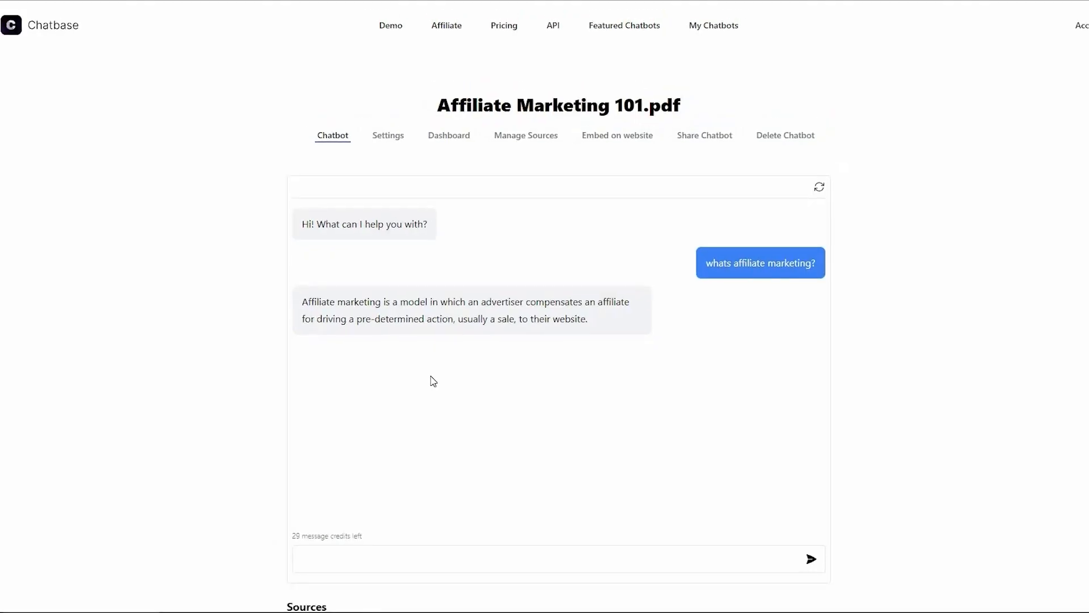
pyautogui.moveTo(502, 486)
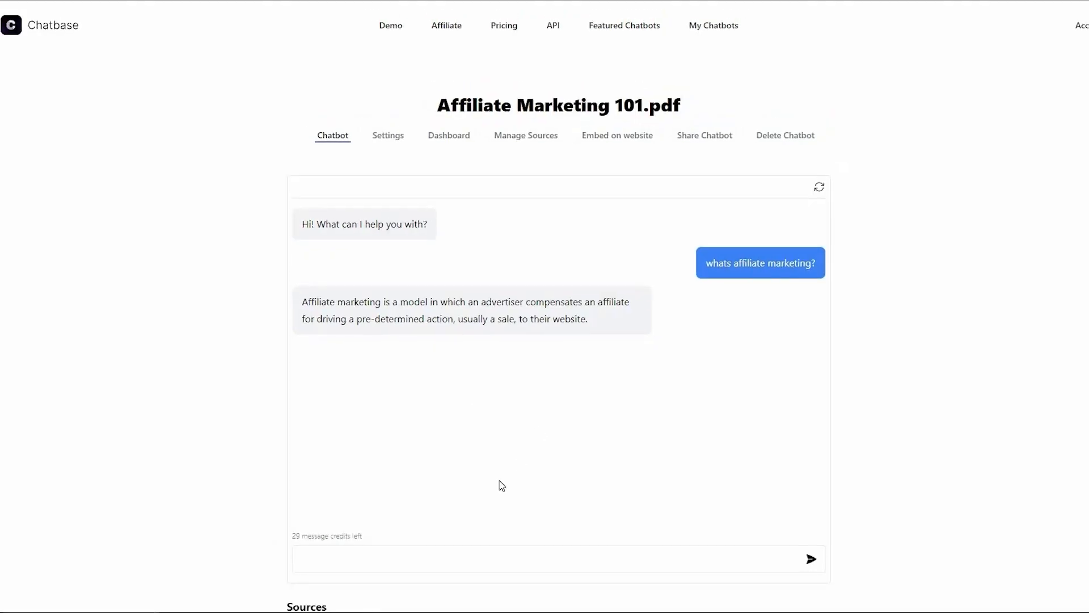
# Step: Ask the chatbot "what are media agencies?"
pyautogui.write('what are media agencies?')
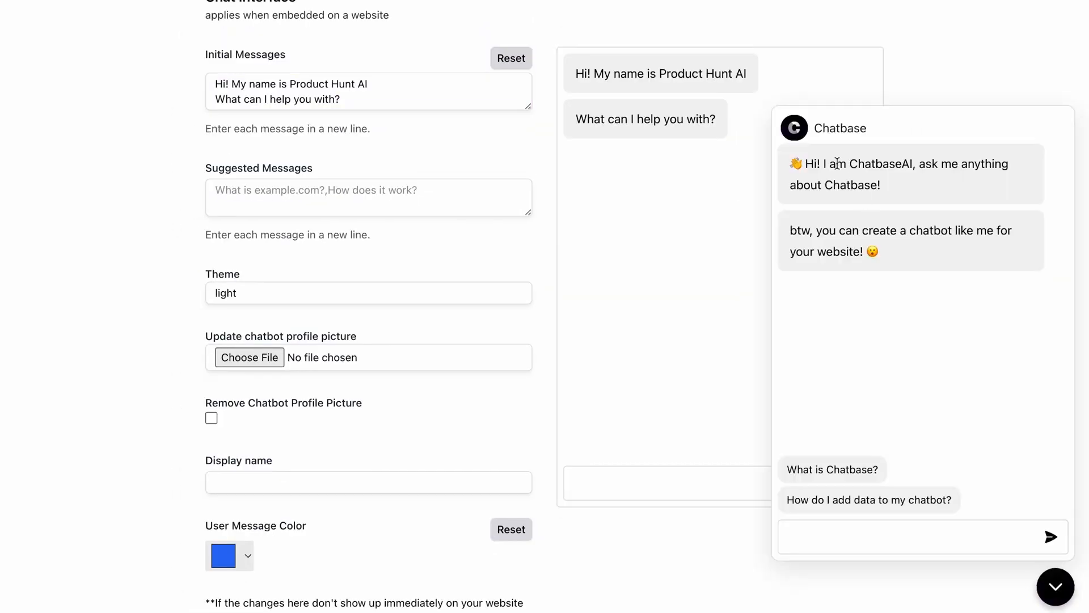
pyautogui.moveTo(1055, 586)
pyautogui.write('How to have a successful ')
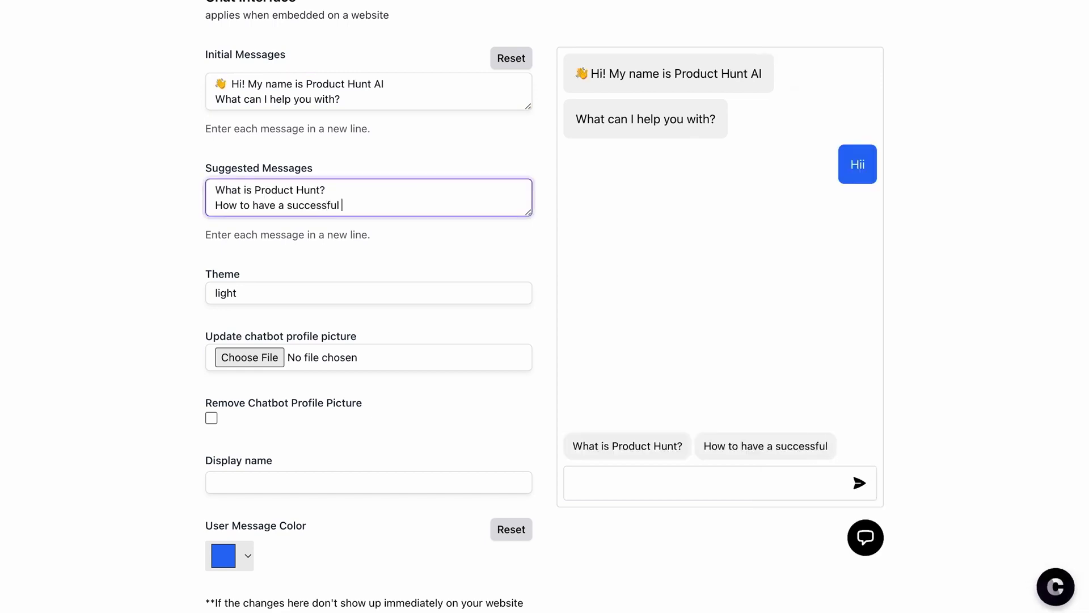
# Step: Complete the "How to have a successful launch?" suggested message and finish editing
pyautogui.write('launch?')
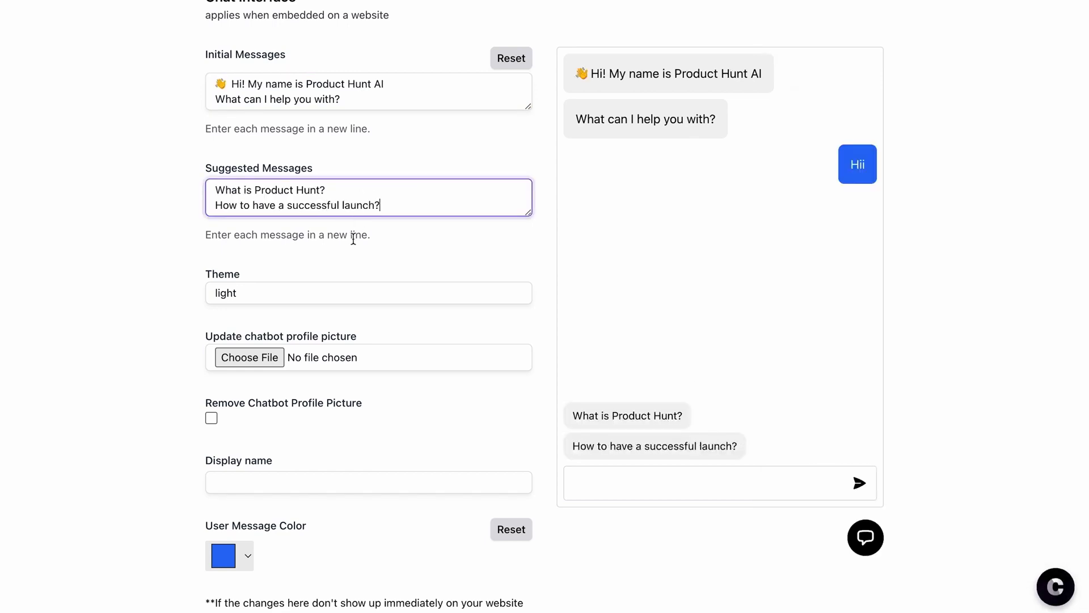
pyautogui.click(369, 293)
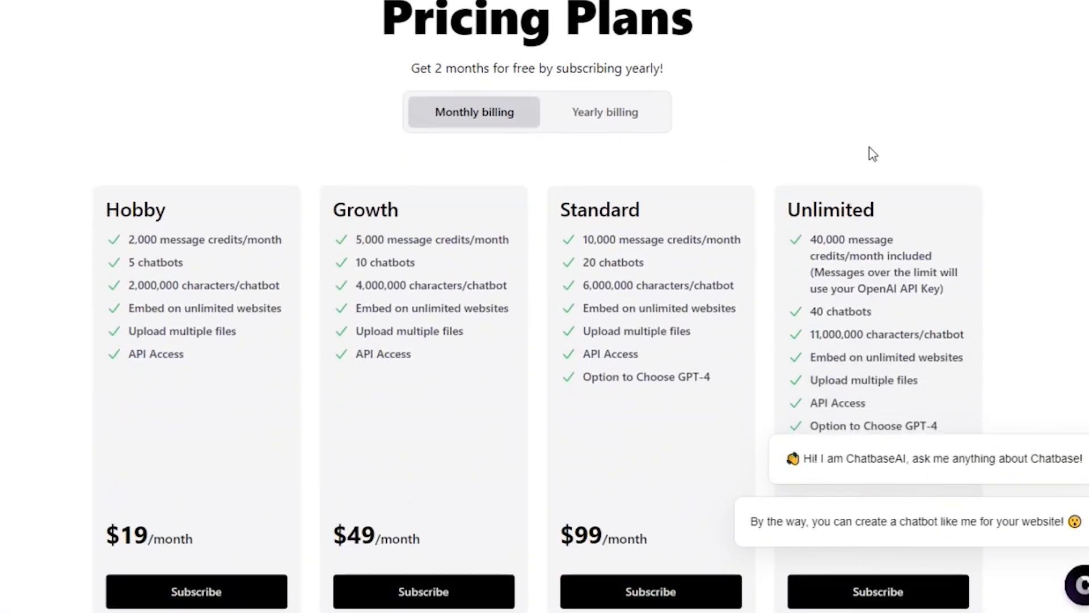
pyautogui.scroll(3)
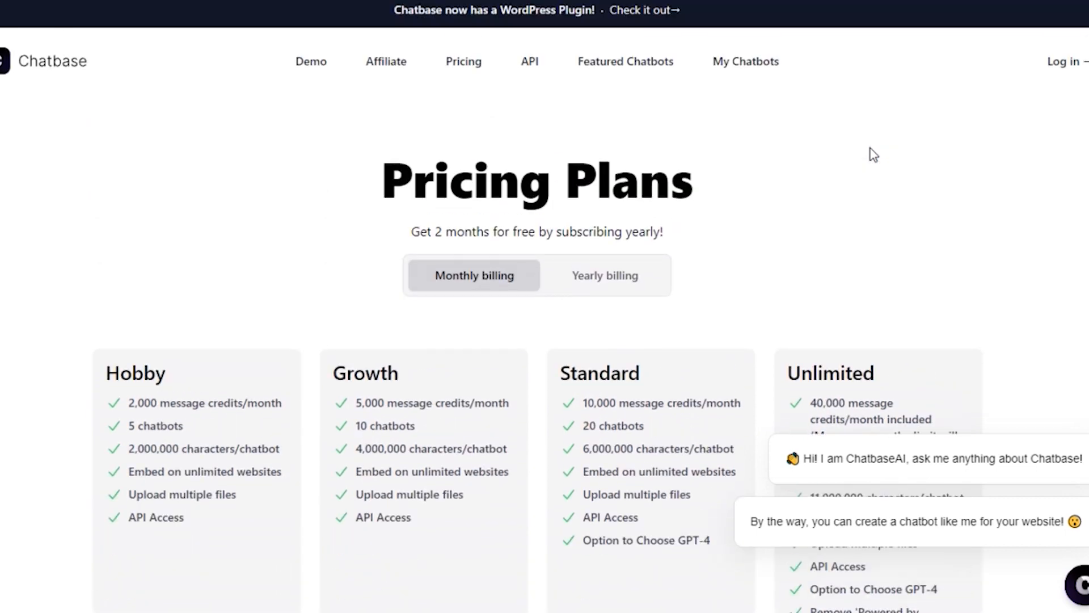
pyautogui.scroll(-3)
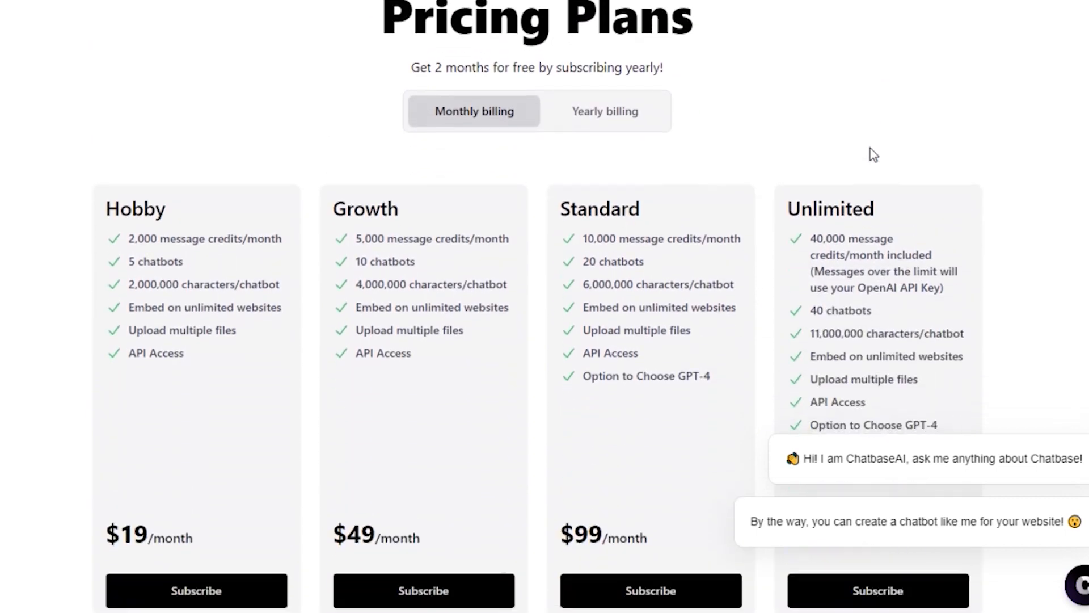
pyautogui.scroll(-3)
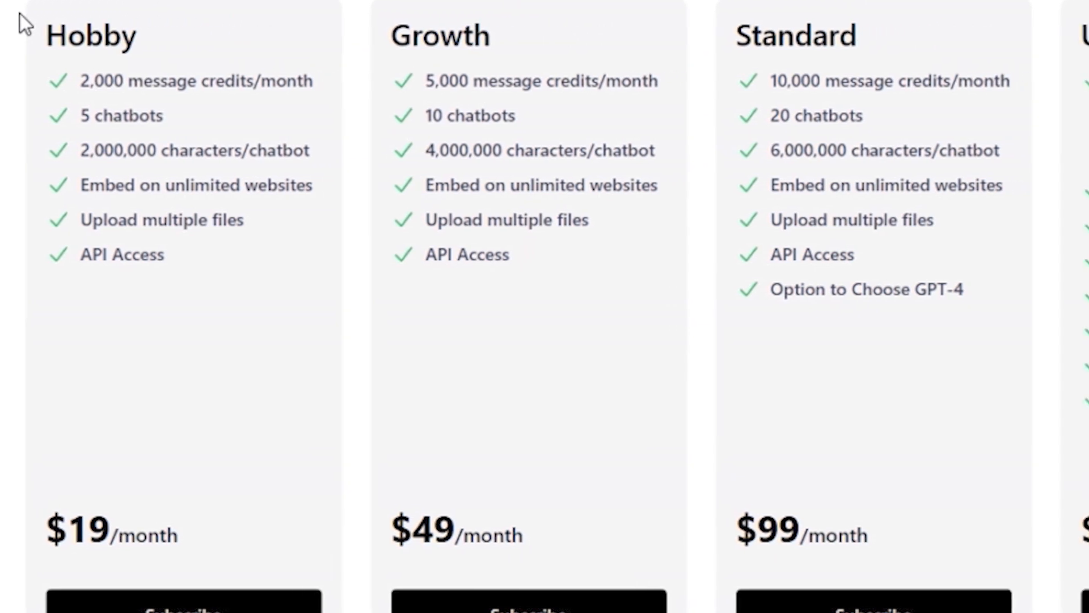
pyautogui.hscroll(3)
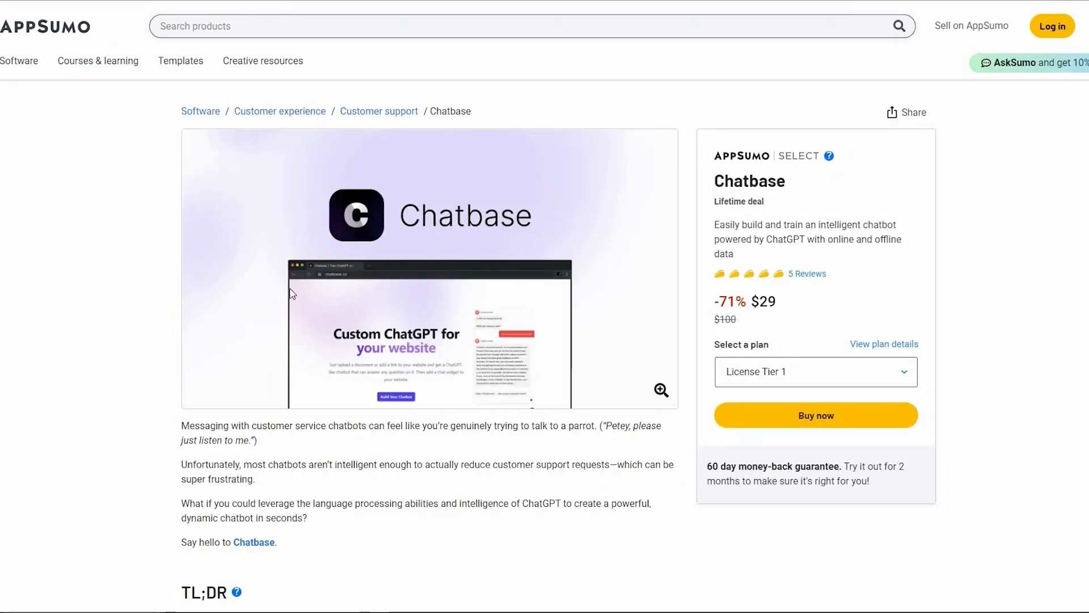
# Step: Scroll the Chatbase deal overview, then jump to the Plans & features section
pyautogui.scroll(-3)
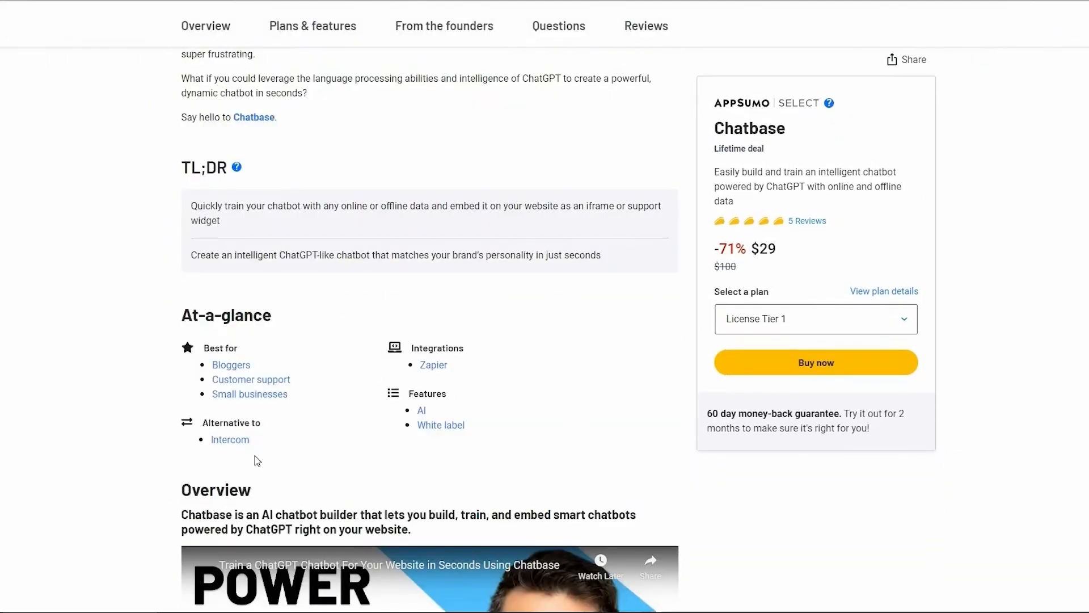
pyautogui.scroll(-3)
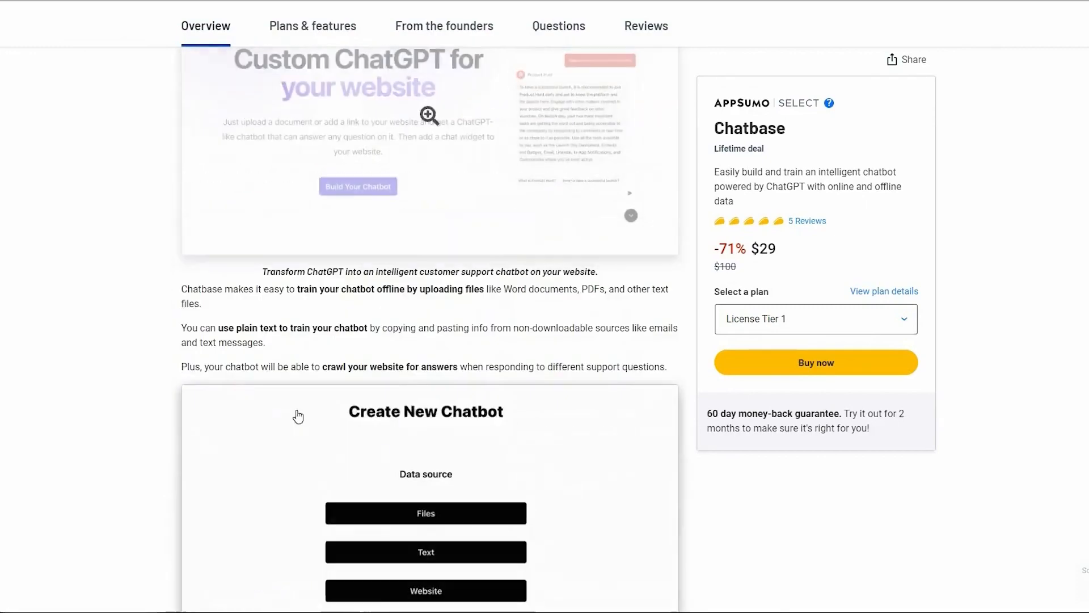
pyautogui.click(313, 26)
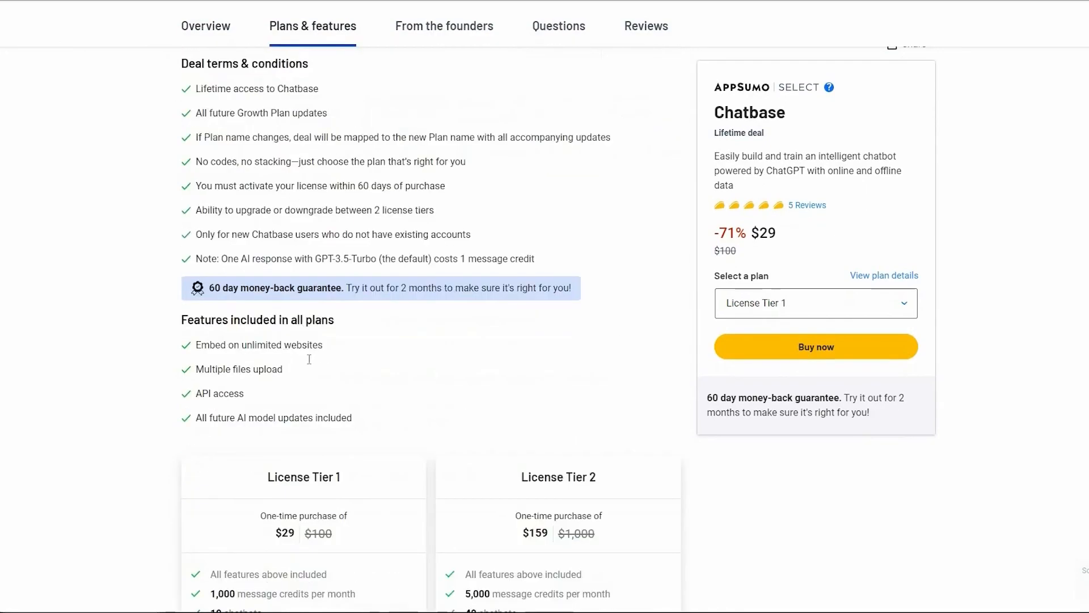
pyautogui.scroll(-3)
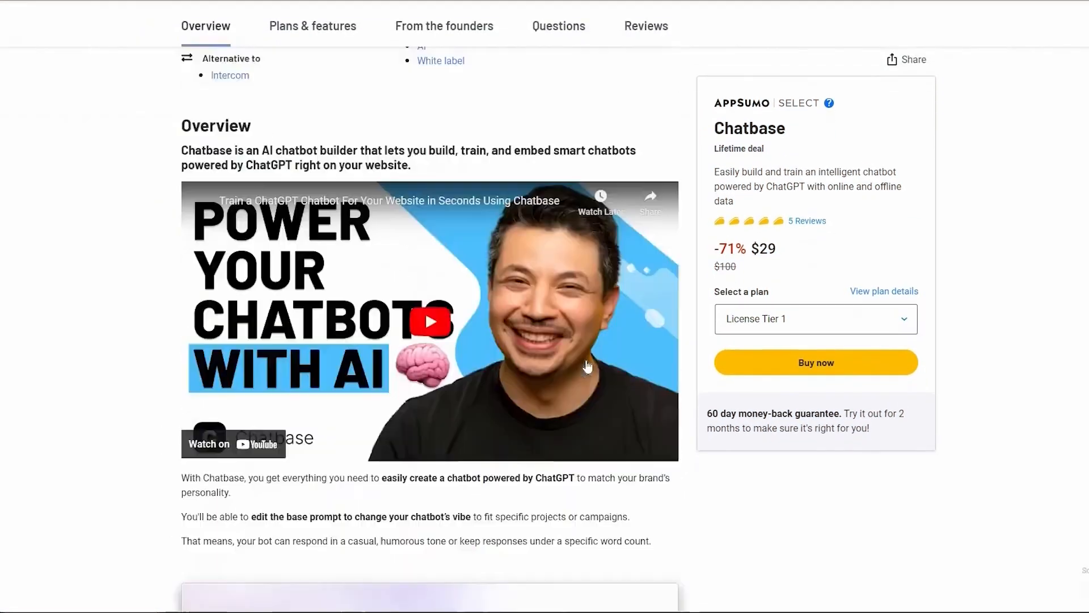
pyautogui.scroll(-3)
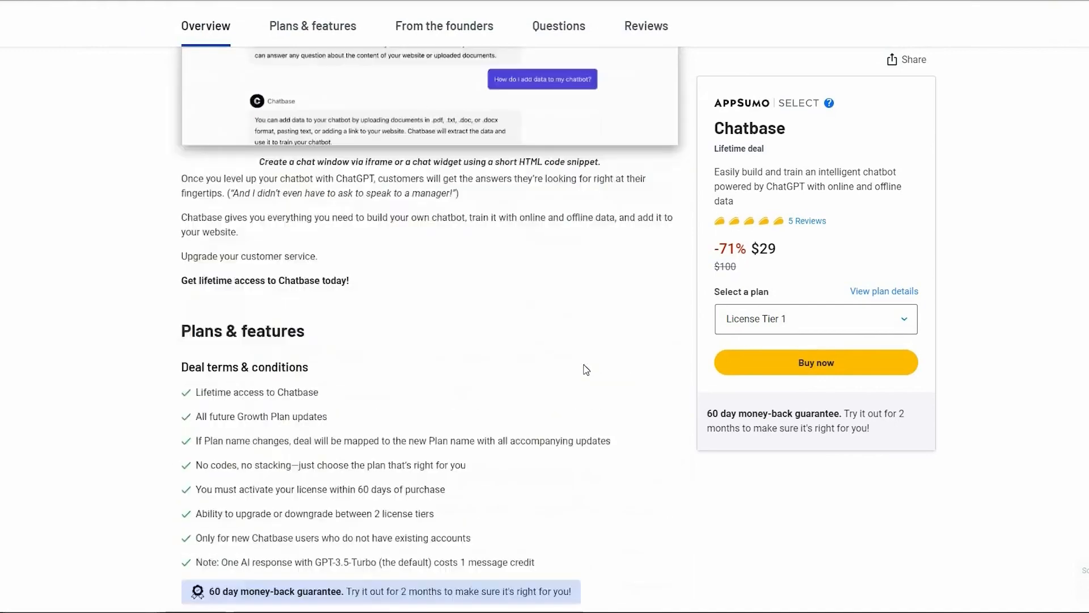
pyautogui.scroll(-3)
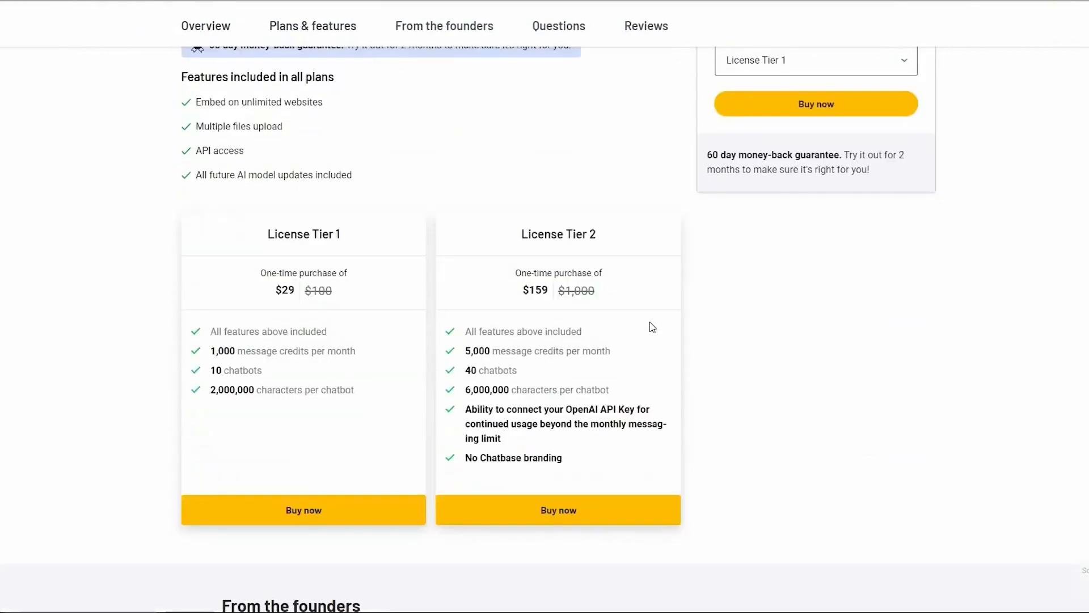
pyautogui.moveTo(746, 343)
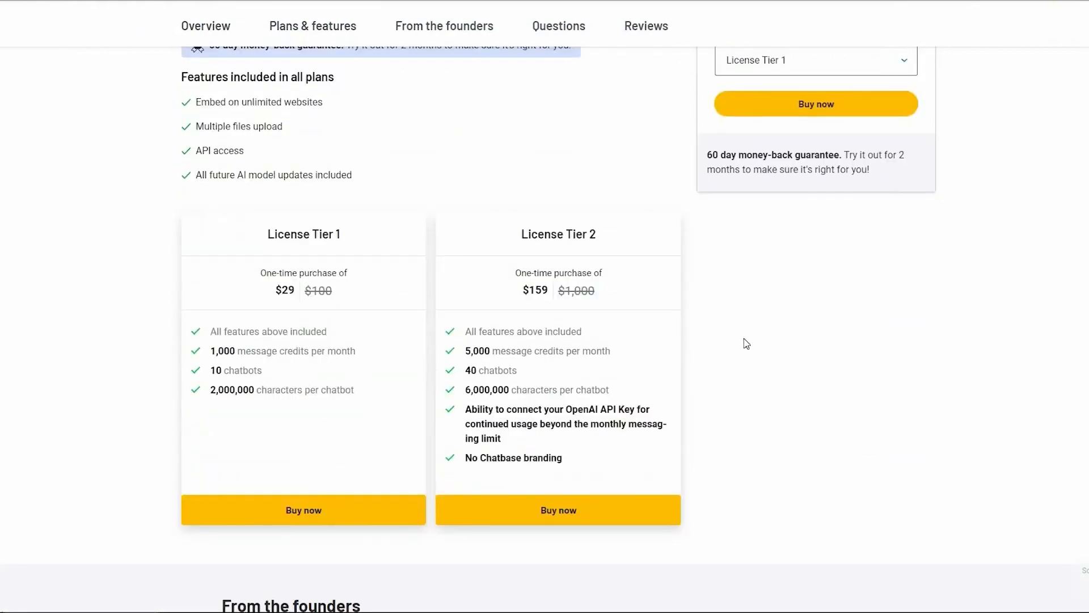
pyautogui.scroll(3)
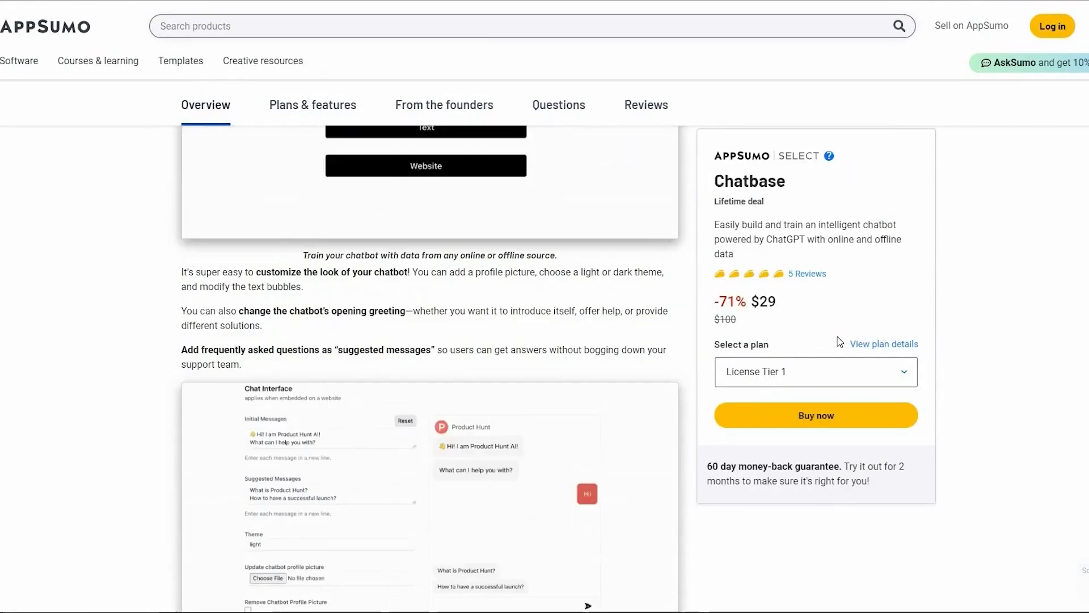
pyautogui.scroll(3)
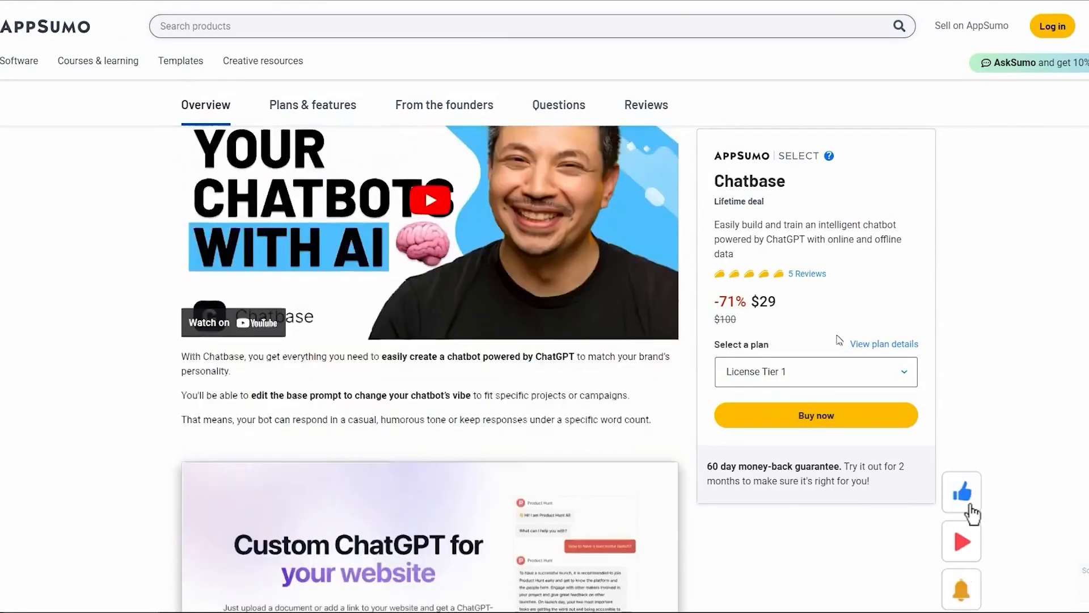
pyautogui.scroll(-3)
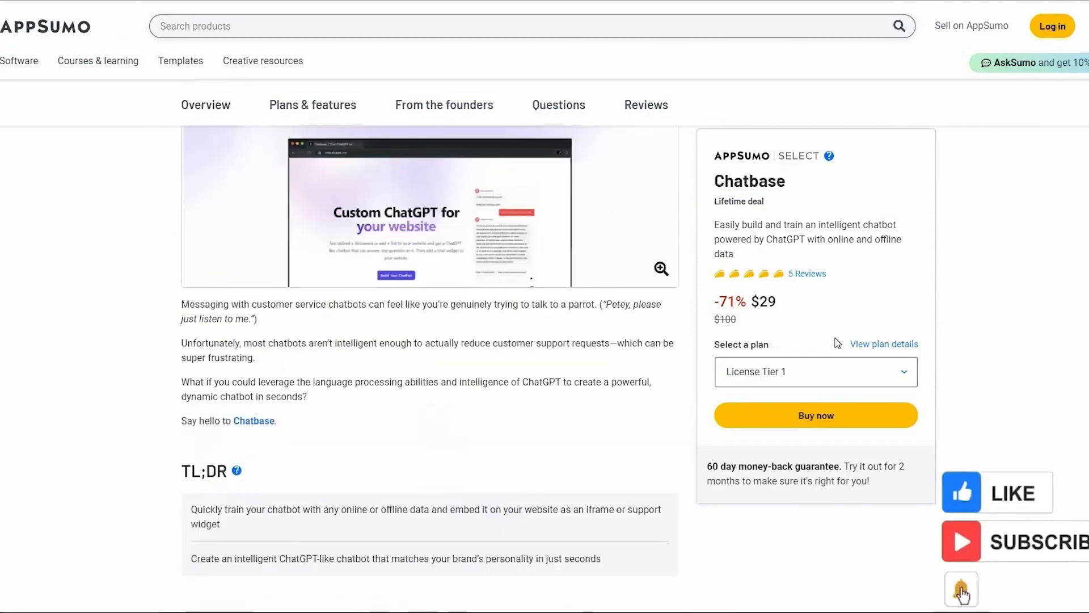
pyautogui.scroll(3)
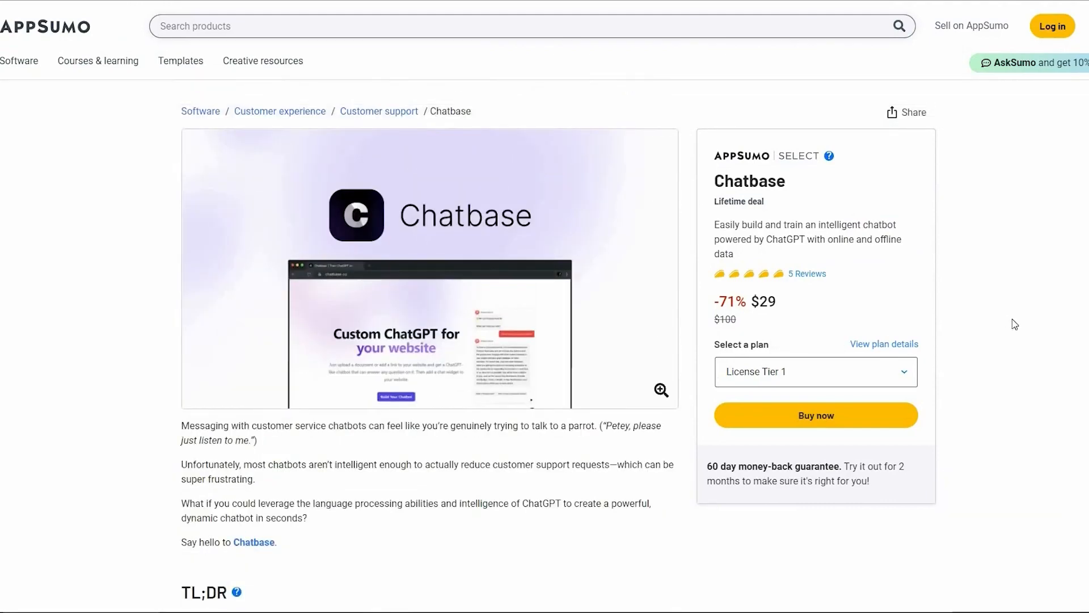
pyautogui.scroll(-3)
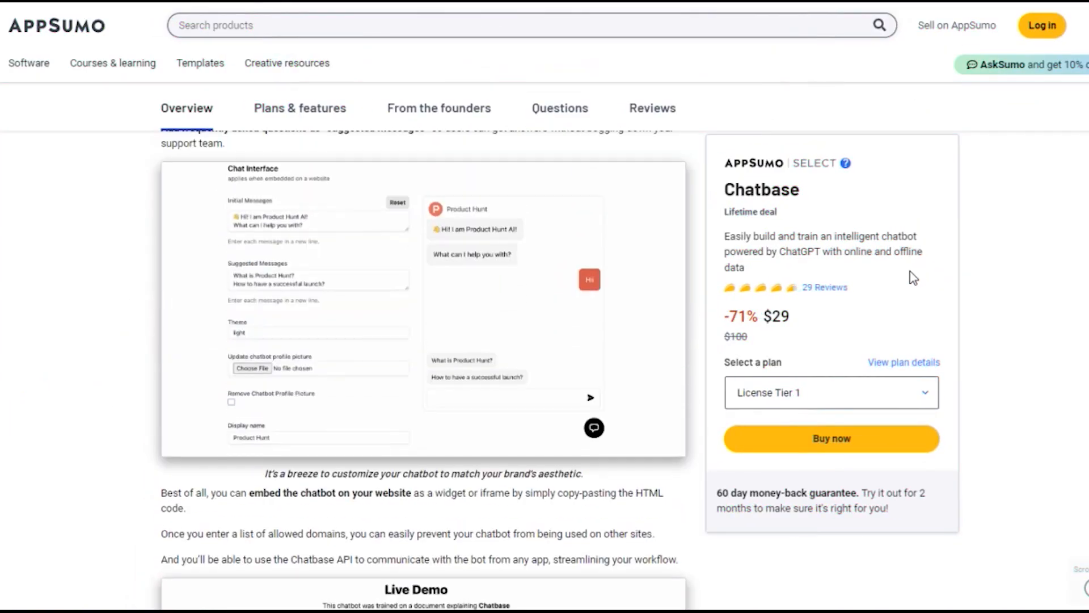
pyautogui.moveTo(863, 293)
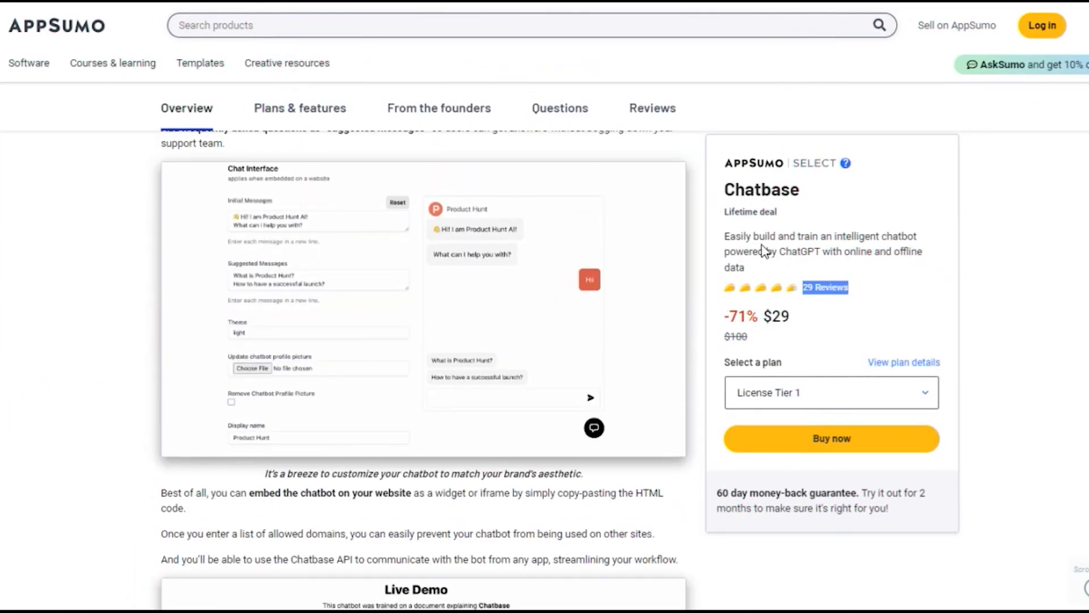
# Step: Jump to the deal's 29 reviews, led by Samuel_'s five-taco 'Crazy good as an initial release'
pyautogui.click(652, 108)
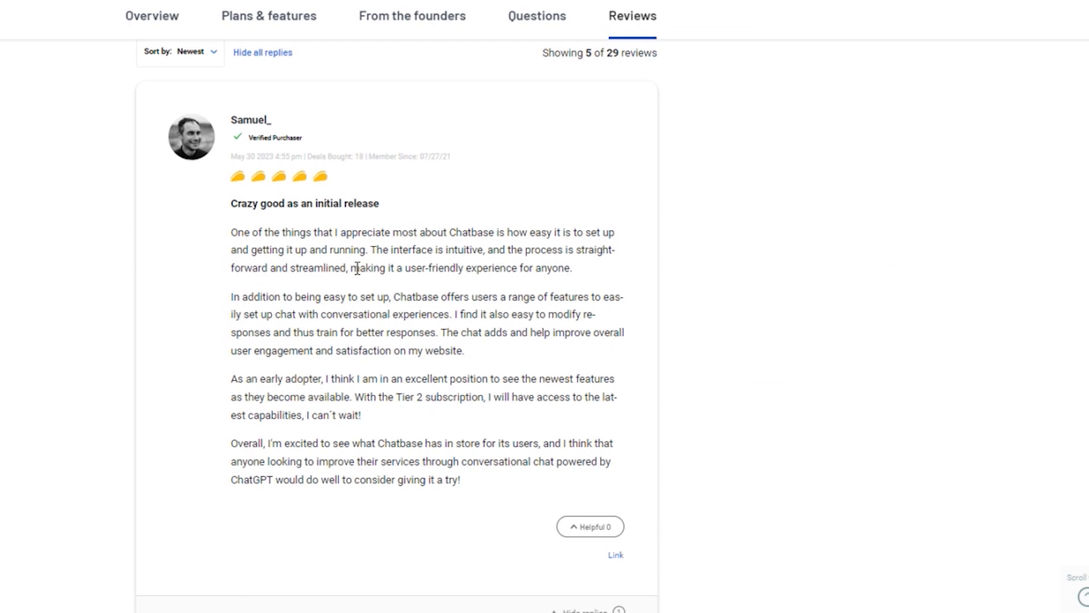
pyautogui.scroll(-3)
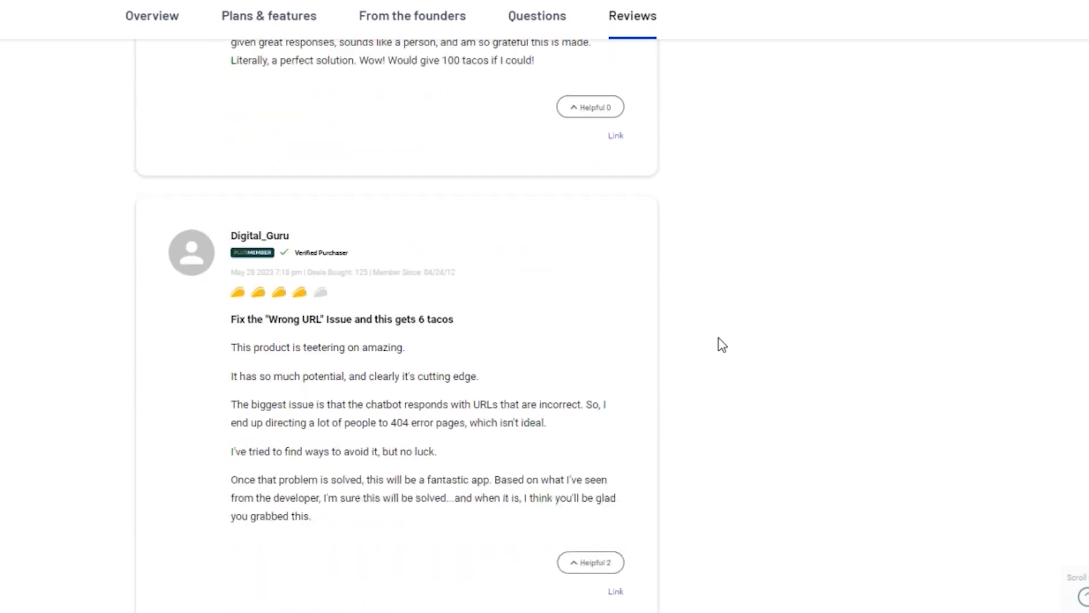
pyautogui.scroll(-3)
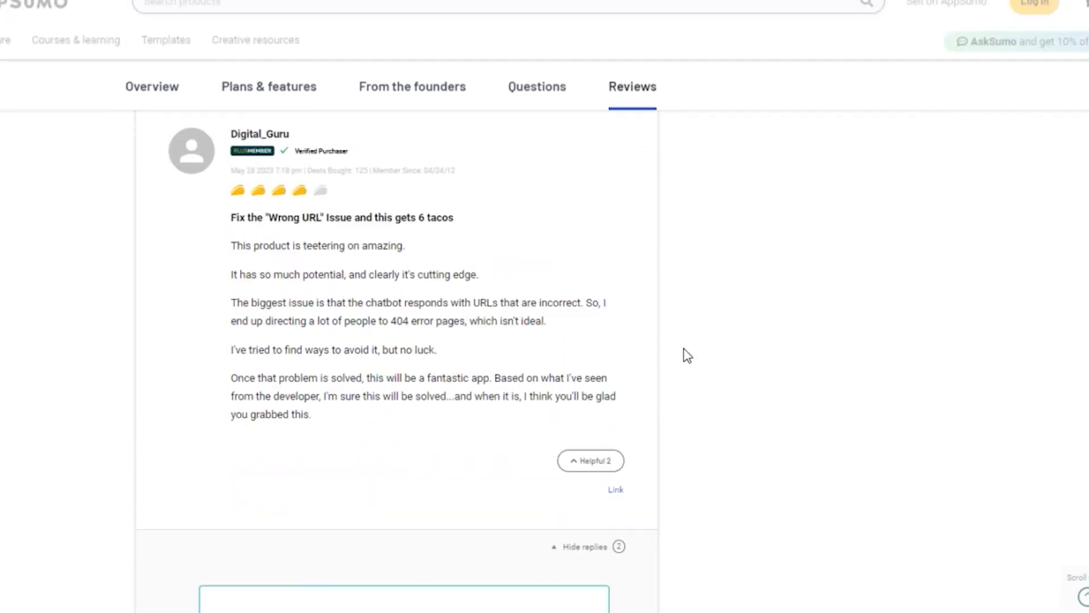
pyautogui.scroll(-3)
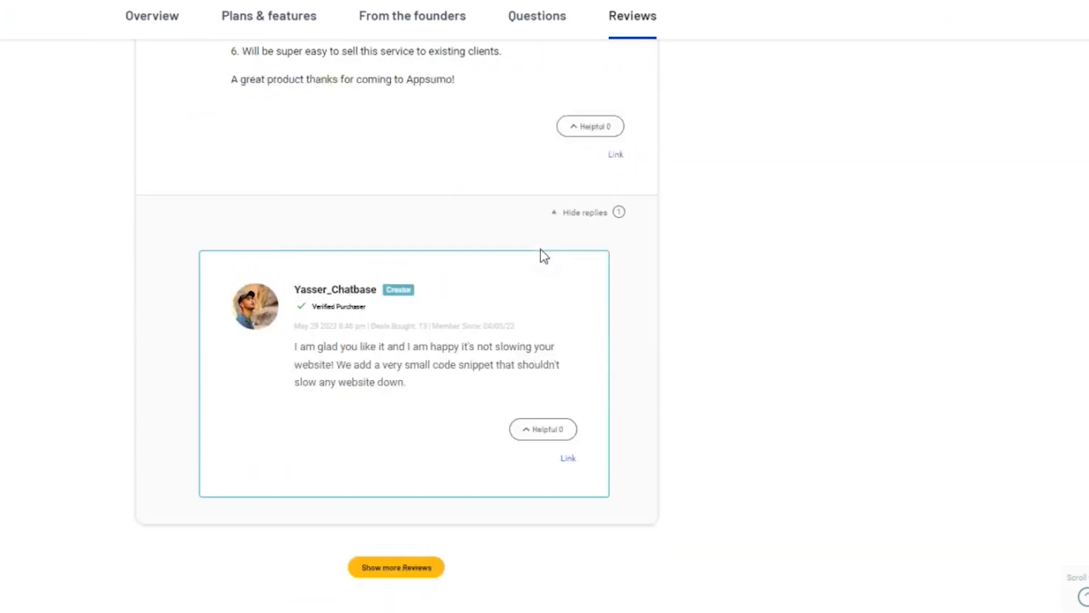
pyautogui.scroll(3)
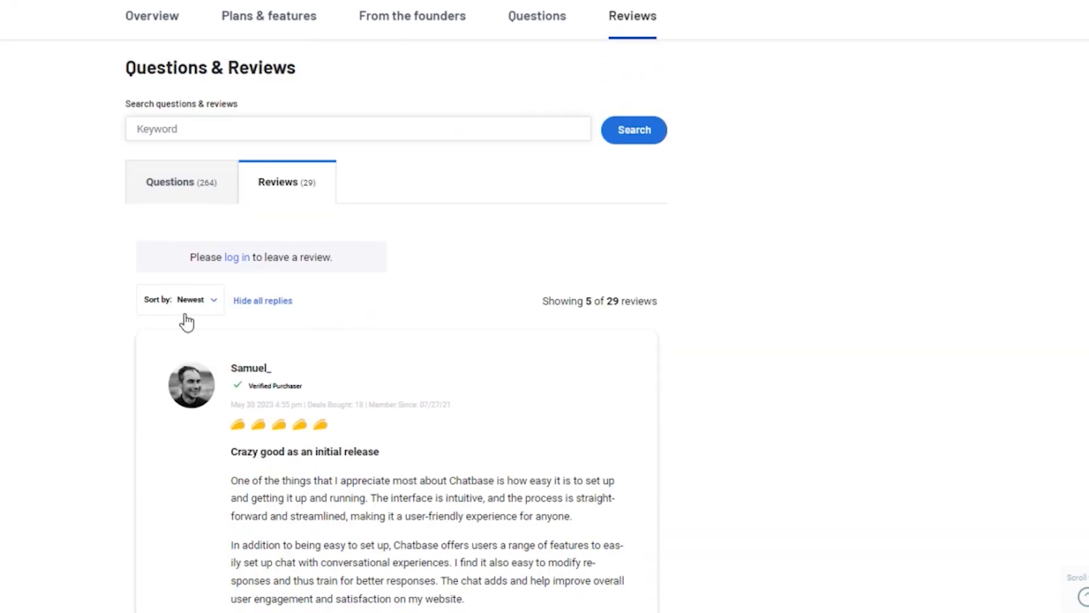
pyautogui.scroll(-3)
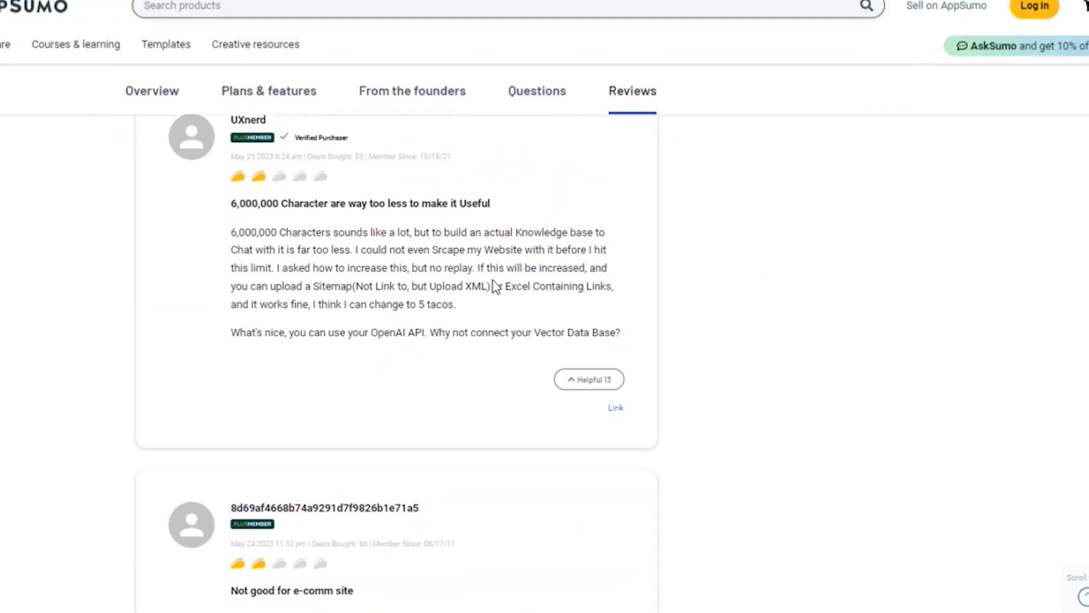
pyautogui.scroll(-3)
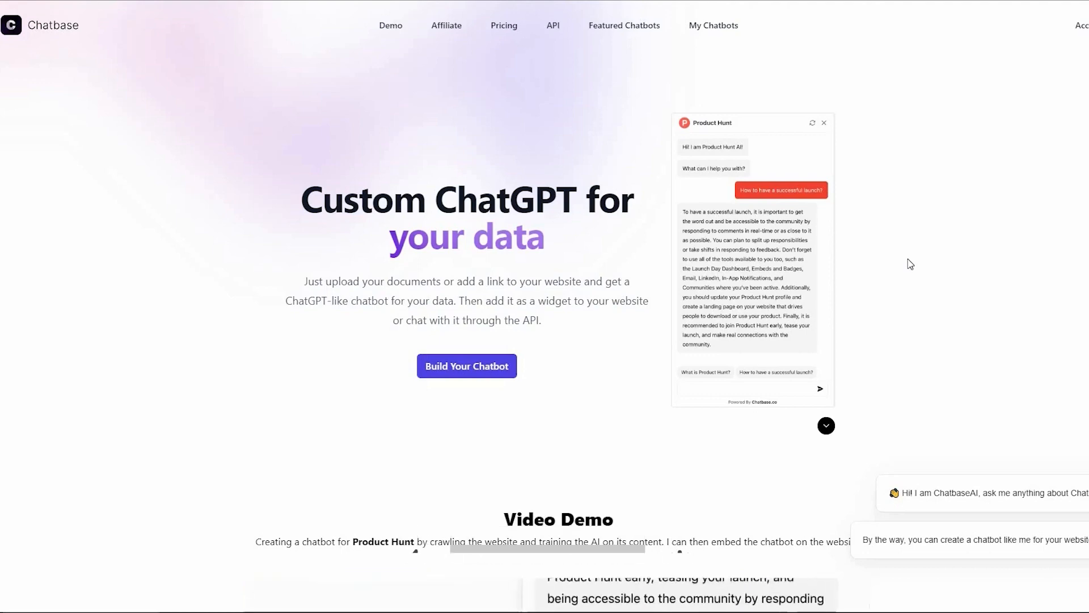
pyautogui.moveTo(341, 240)
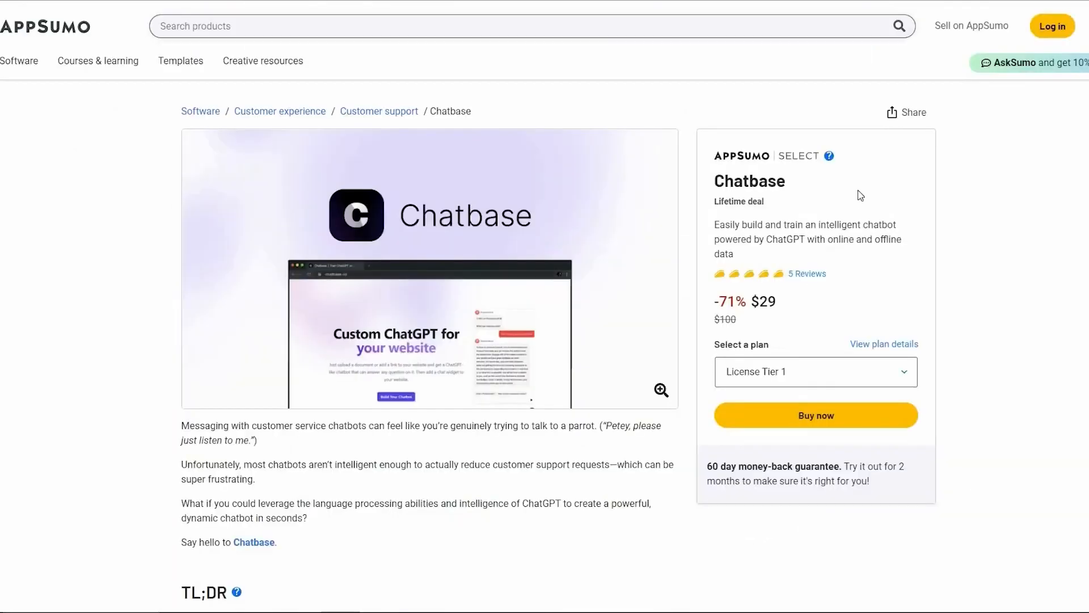
pyautogui.moveTo(729, 335)
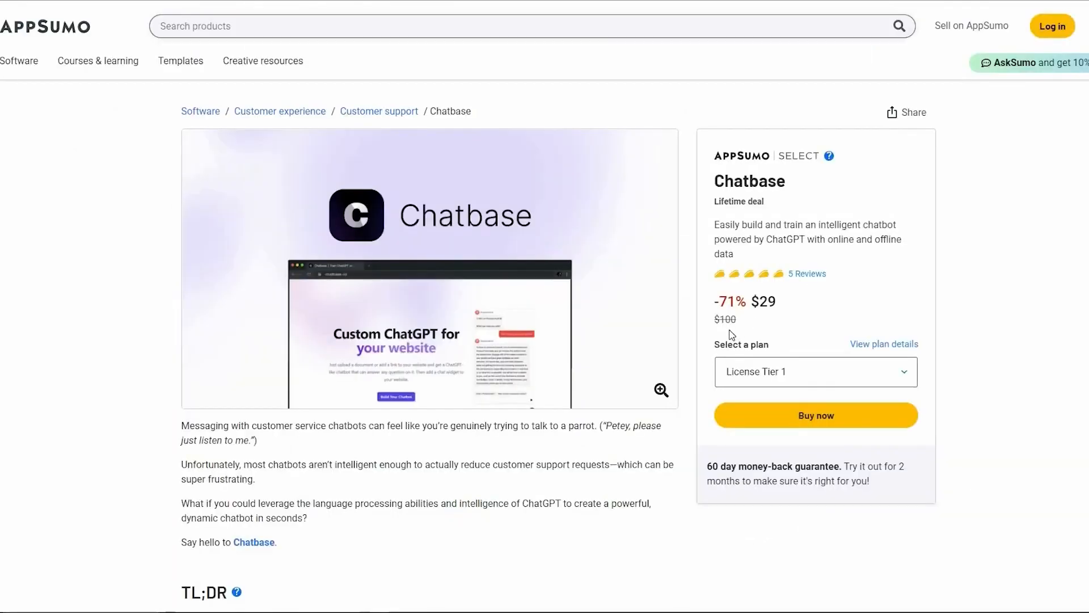
# Step: Scroll the AppSumo overview to the embed-on-website details and live chatbot demo
pyautogui.scroll(-3)
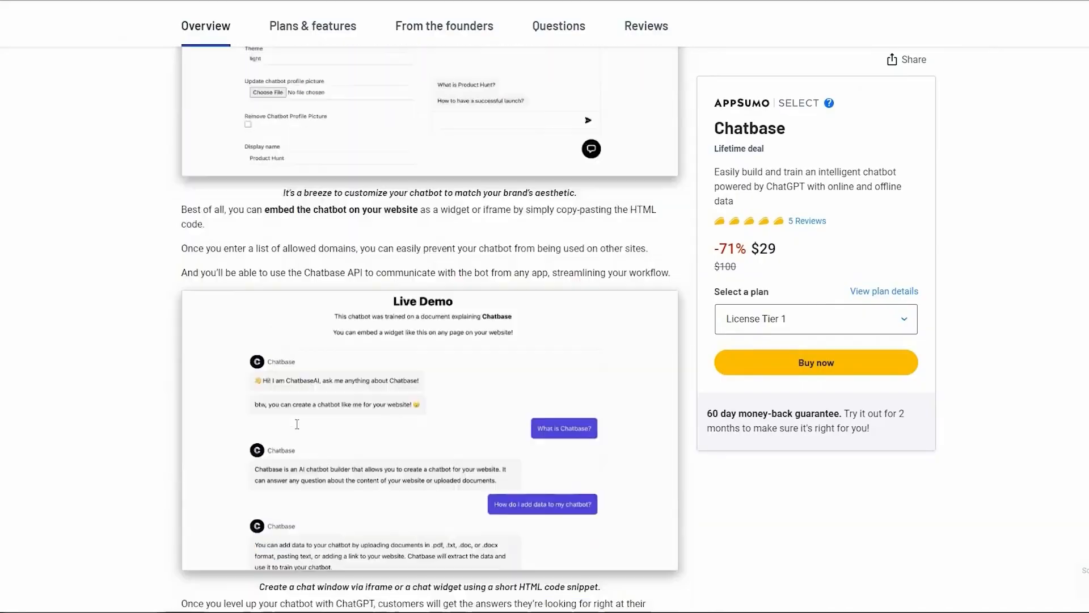